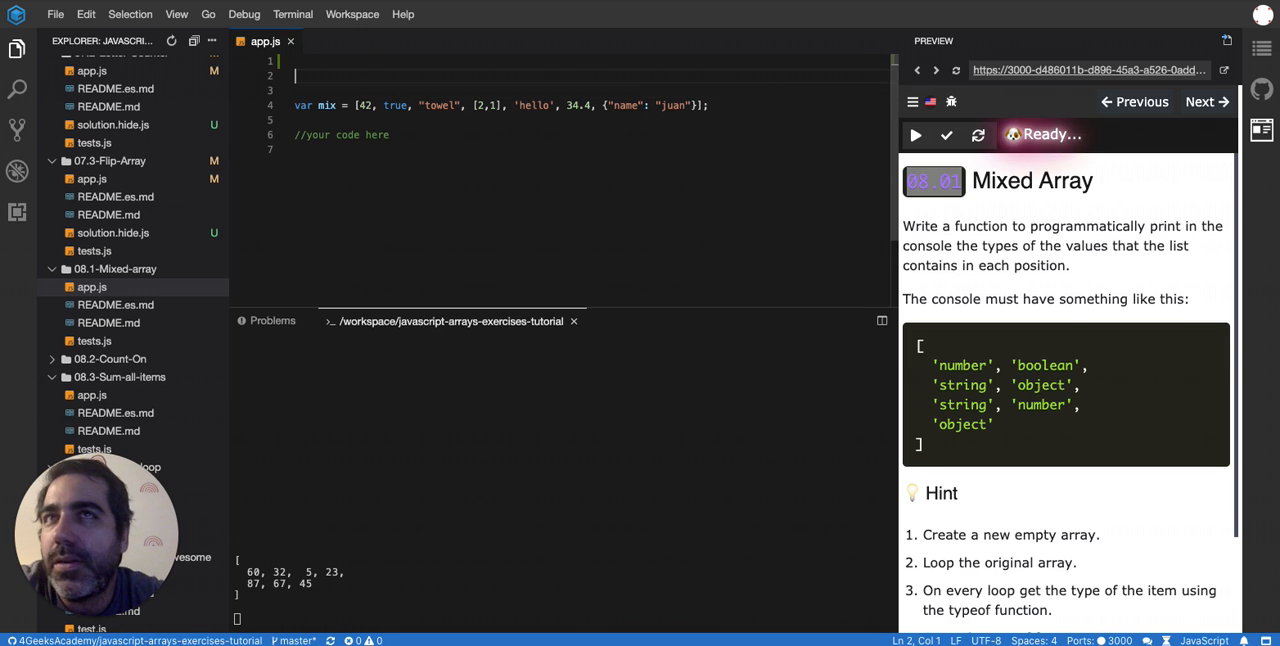
Finish the cars array by adding 'ford' and move below it.
{"action": "type", "text": "let cars = ['"}
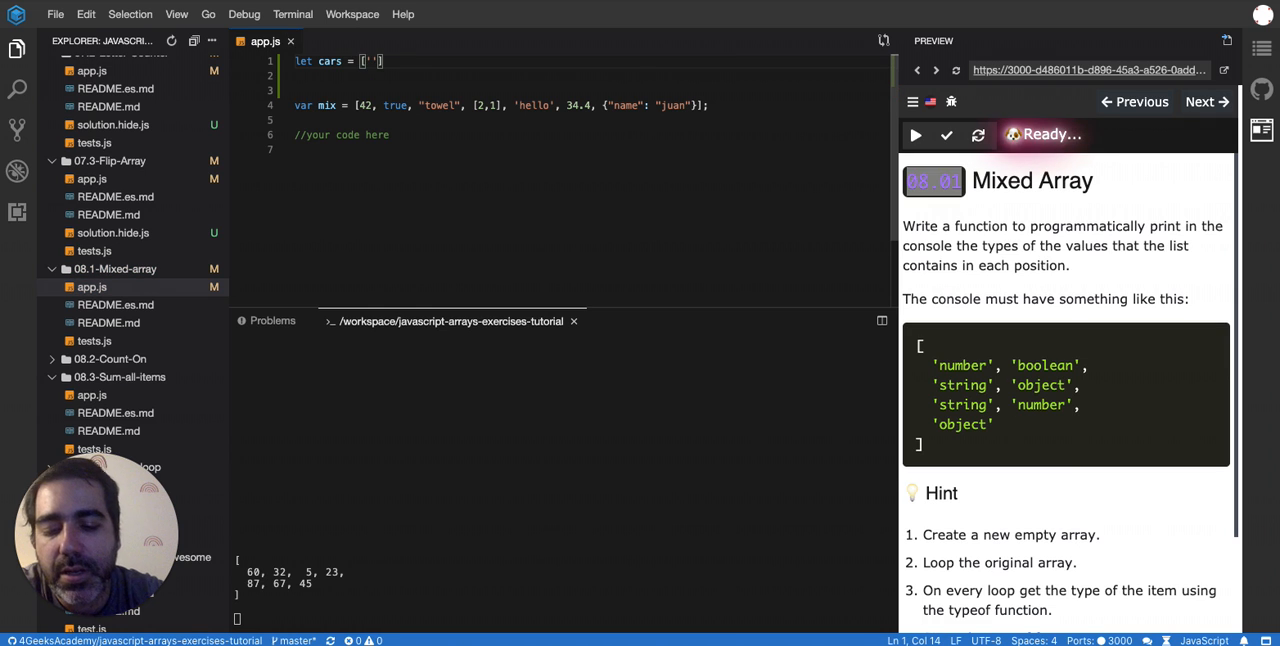
{"action": "type", "text": "toyota"}
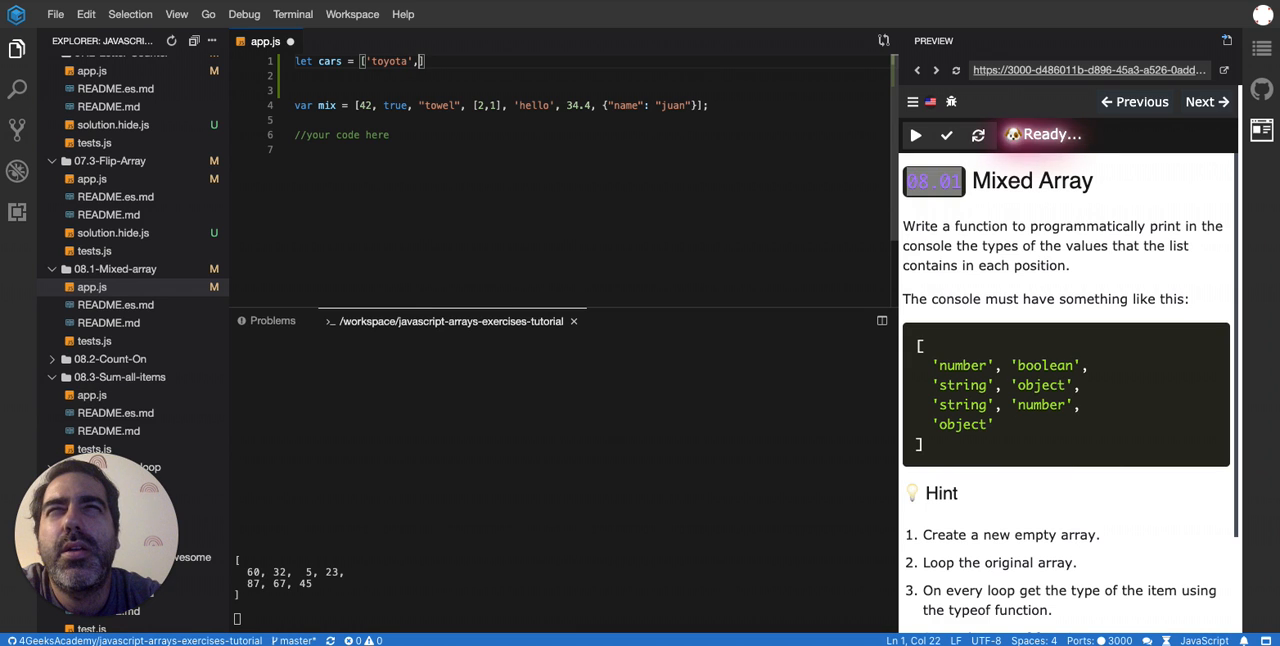
{"action": "type", "text": "'ford', 'chevy"}
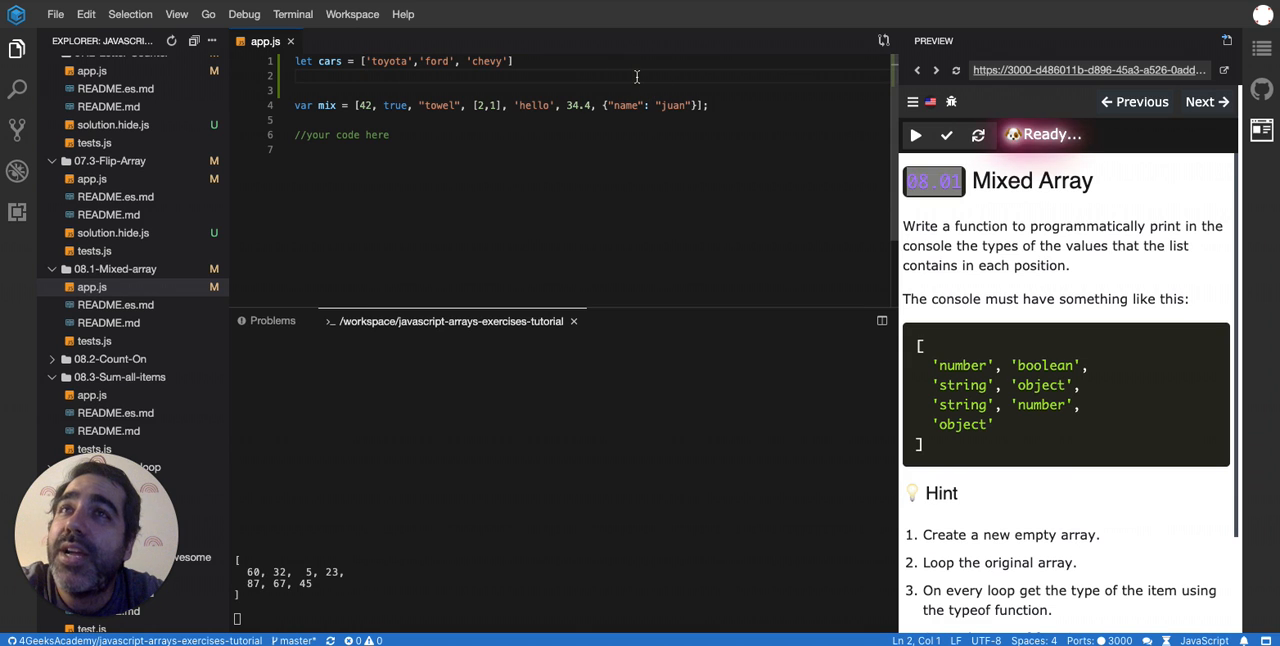
{"action": "left_click", "coordinate": [366, 105]}
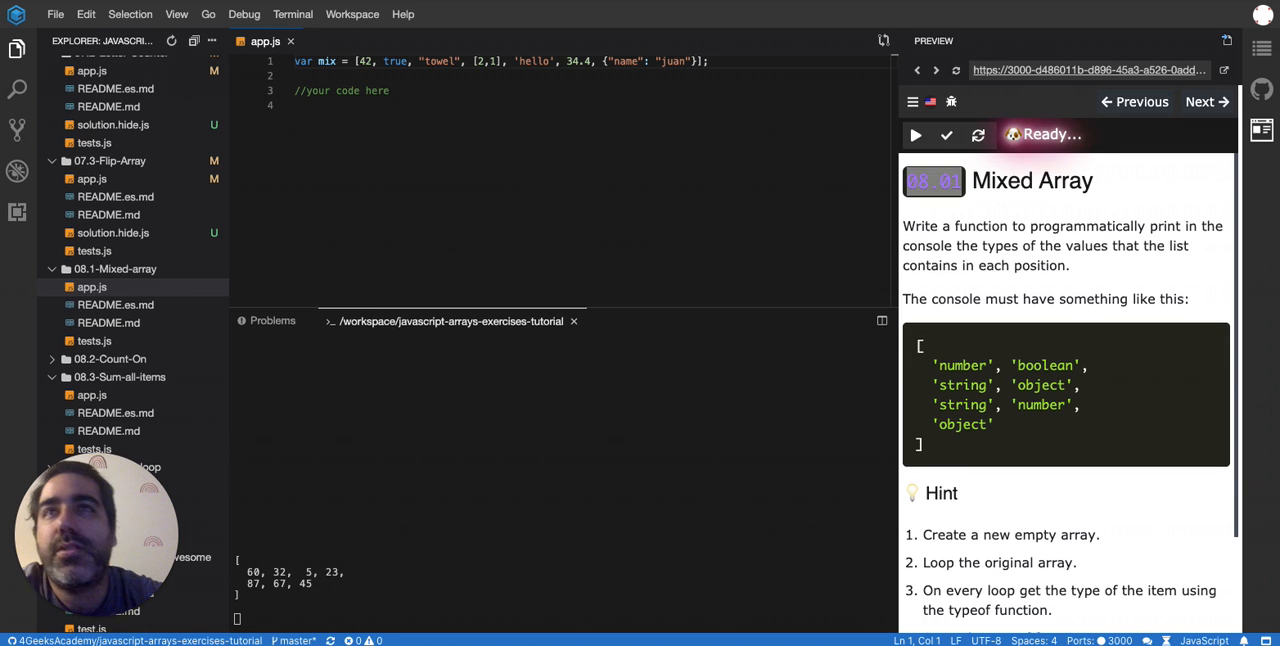
Add console.log(mix) under the placeholder comment.
{"action": "left_click", "coordinate": [300, 105]}
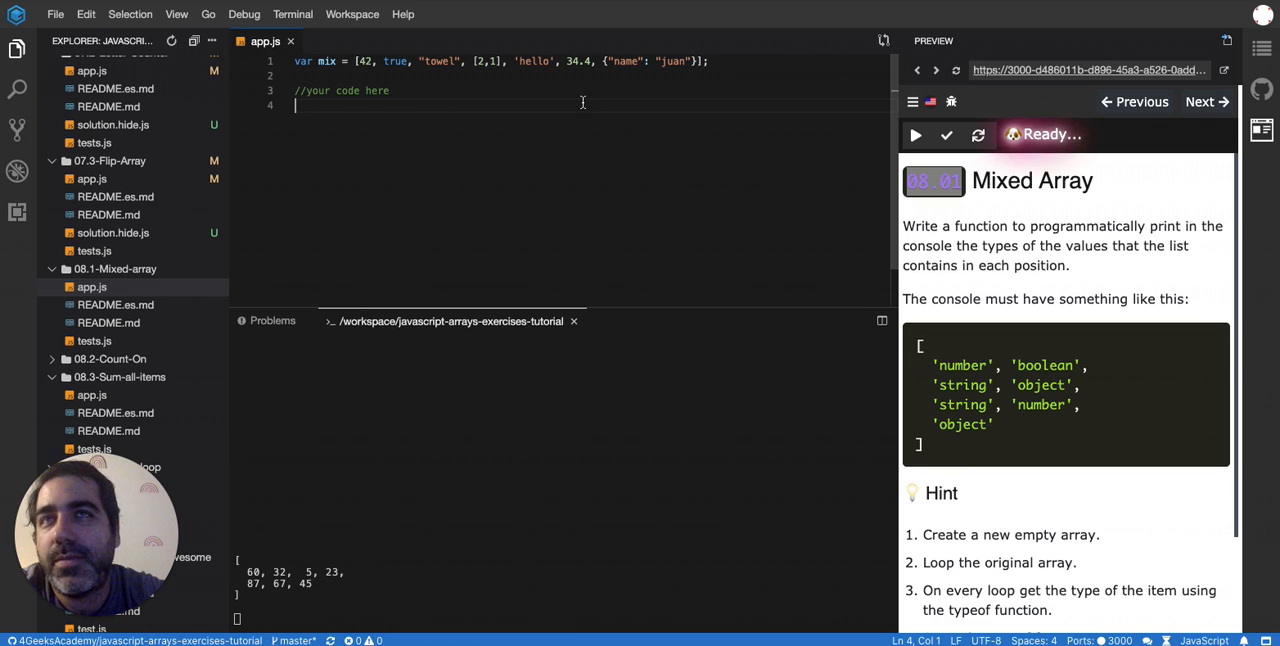
{"action": "mouse_move", "coordinate": [555, 117]}
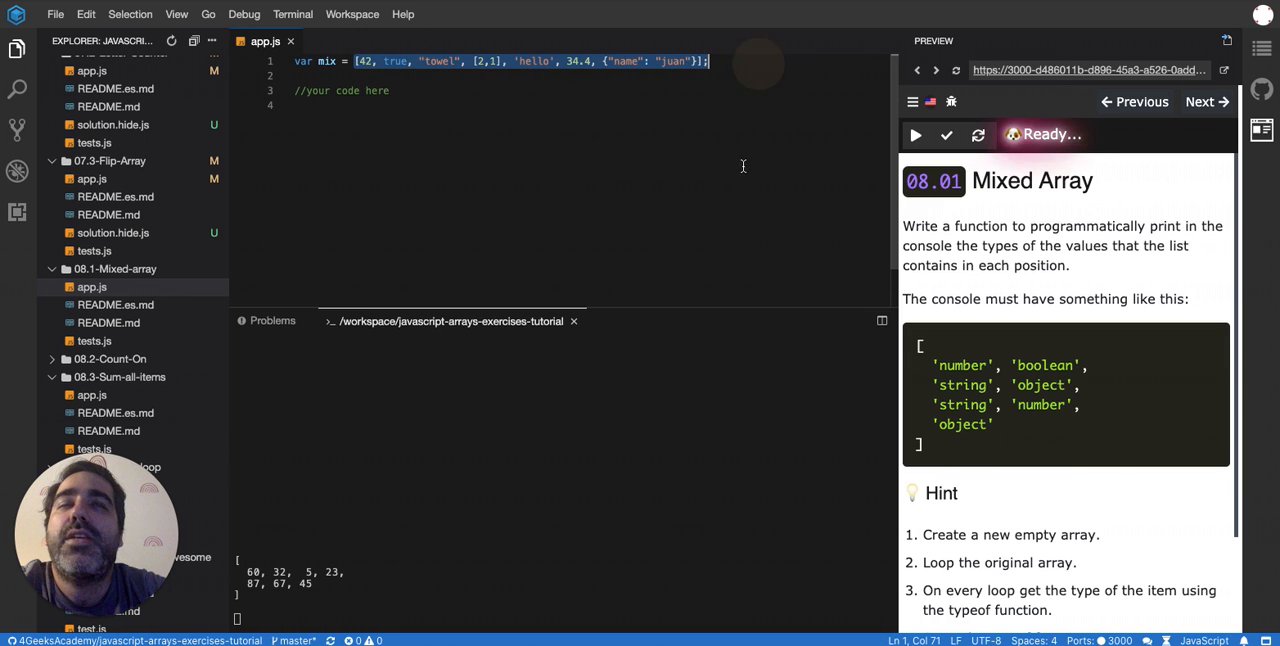
{"action": "scroll", "scroll_direction": "down", "scroll_amount": 3}
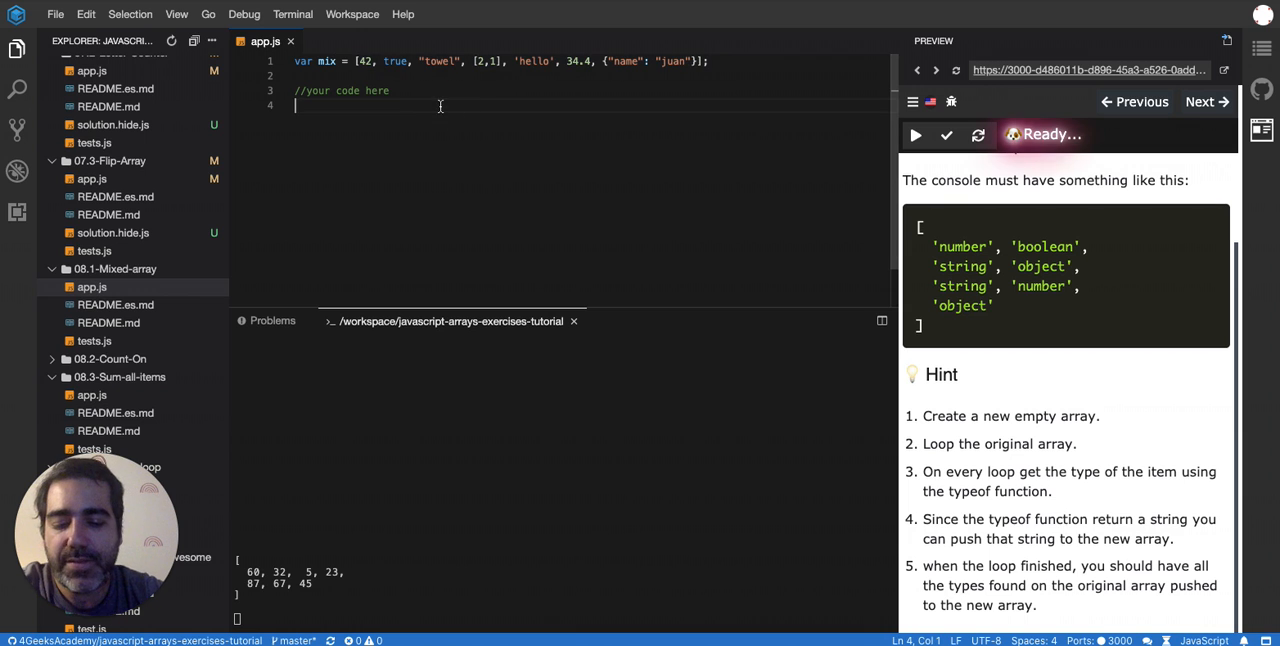
{"action": "type", "text": "console.log()"}
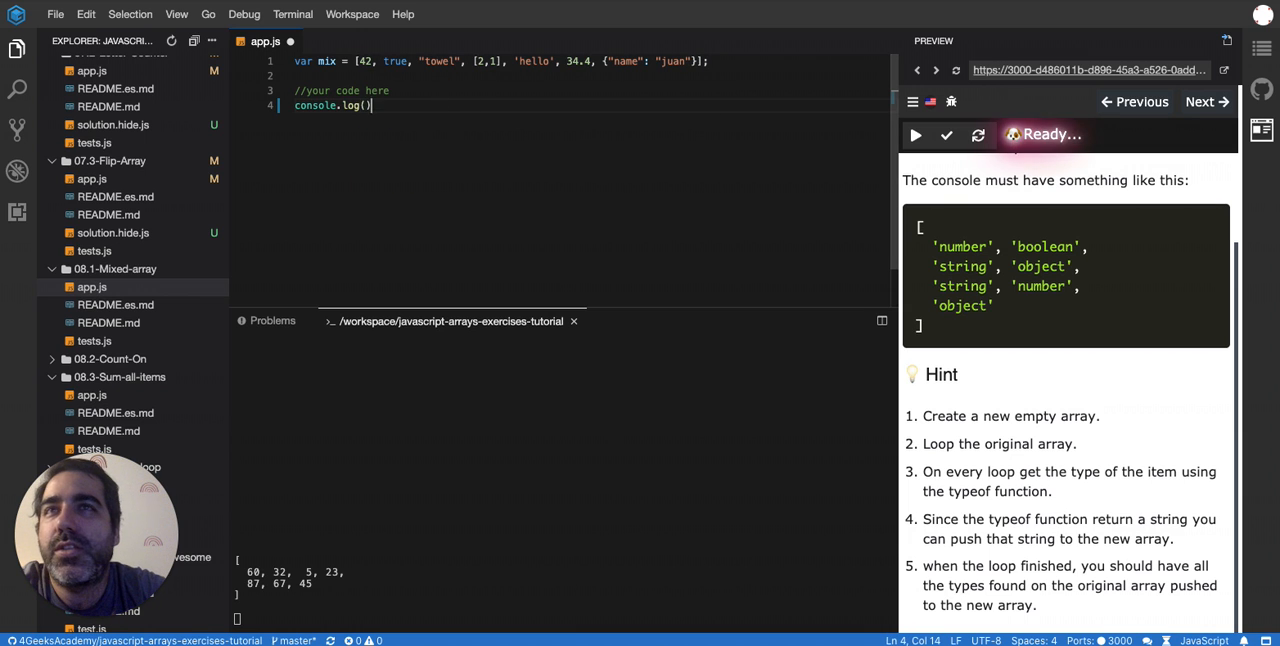
{"action": "type", "text": "mix"}
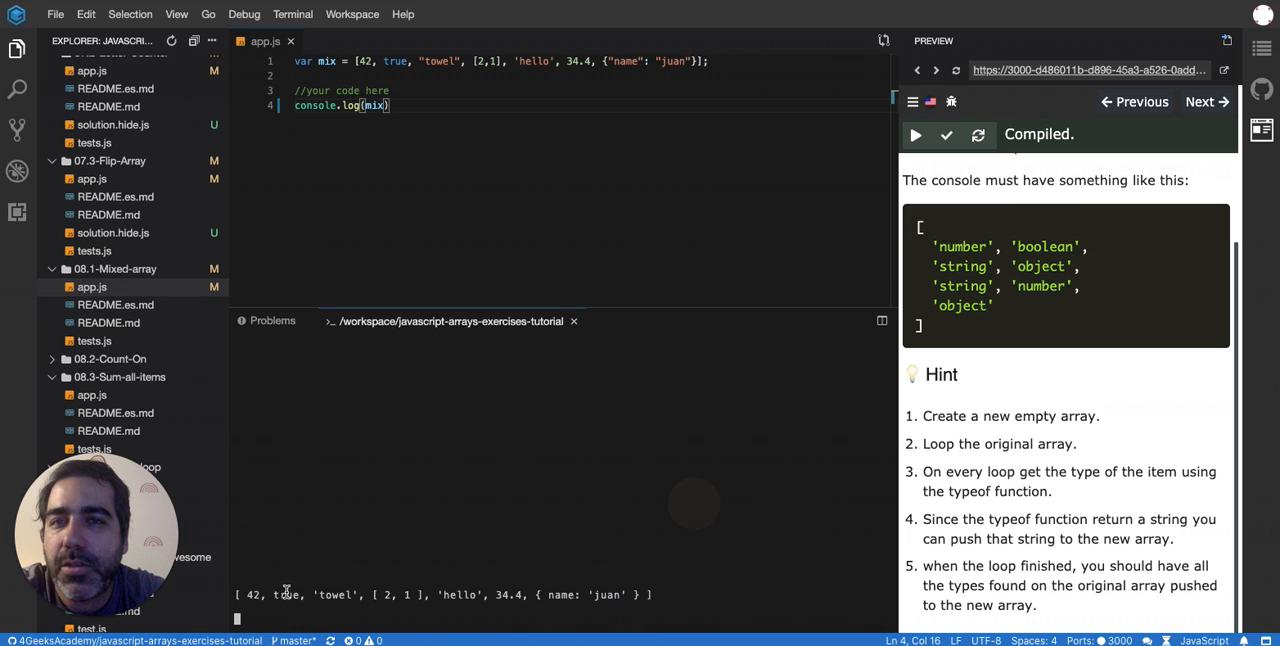
{"action": "mouse_move", "coordinate": [1106, 419]}
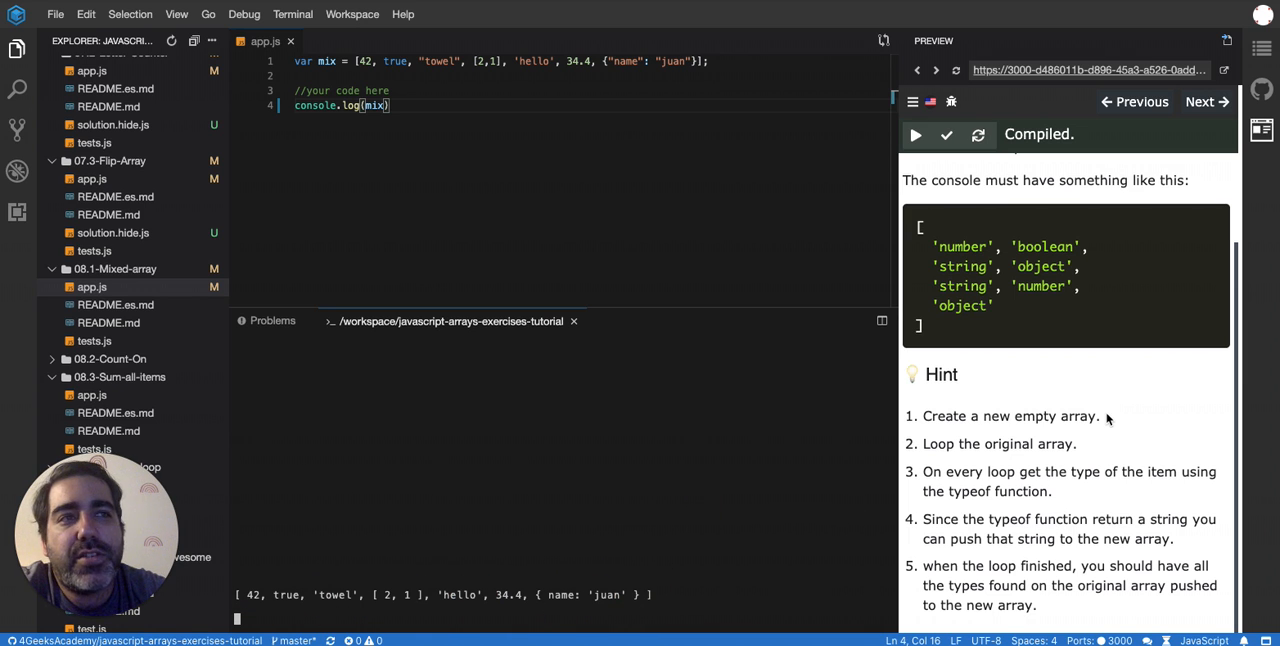
{"action": "mouse_move", "coordinate": [480, 157]}
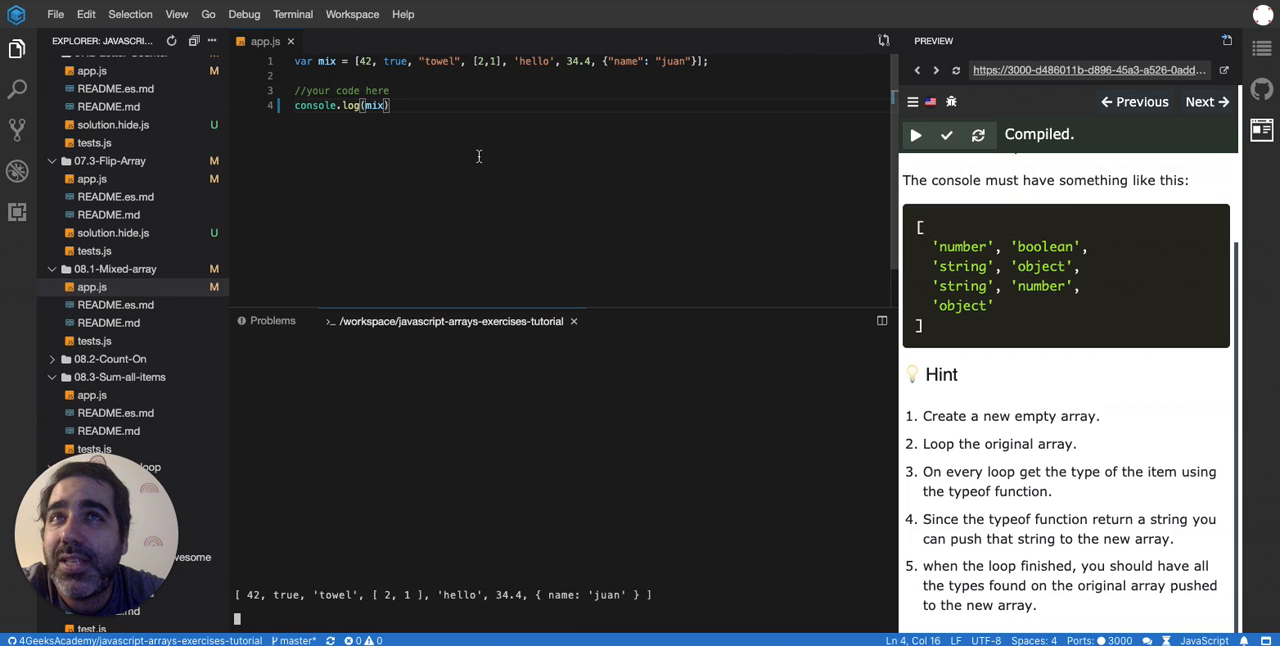
{"action": "mouse_move", "coordinate": [442, 90]}
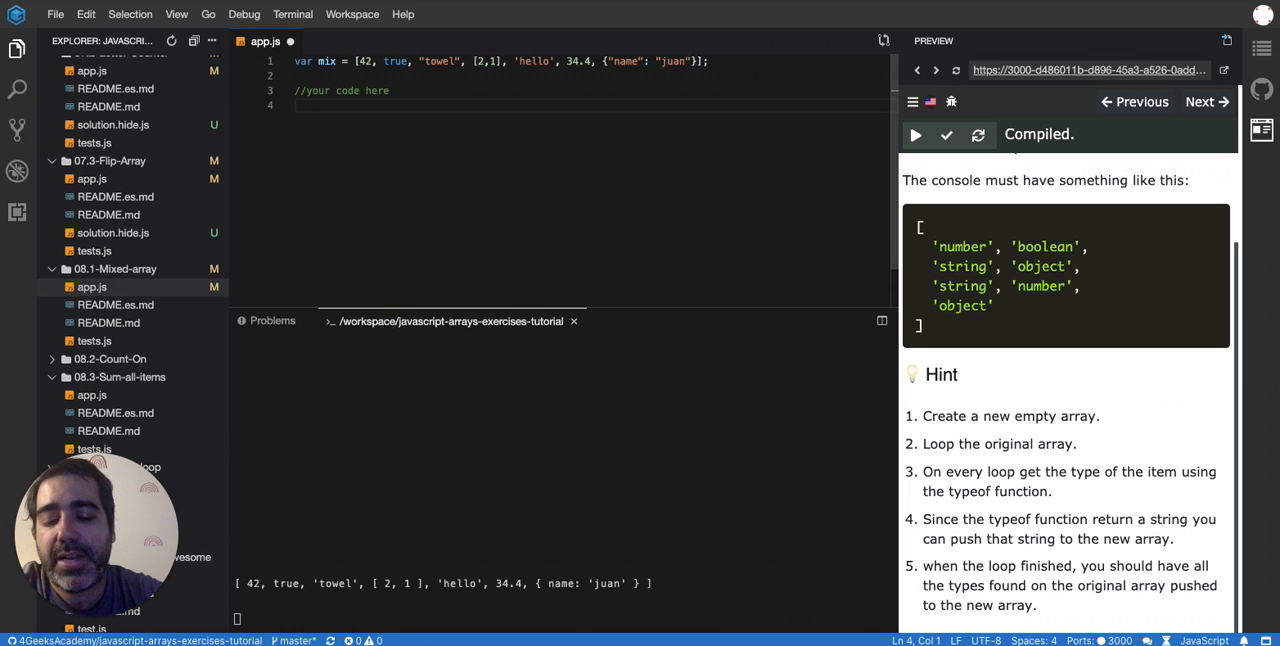
Declare name = "alex", log its type, and rerun after the compiler error.
{"action": "type", "text": "let"}
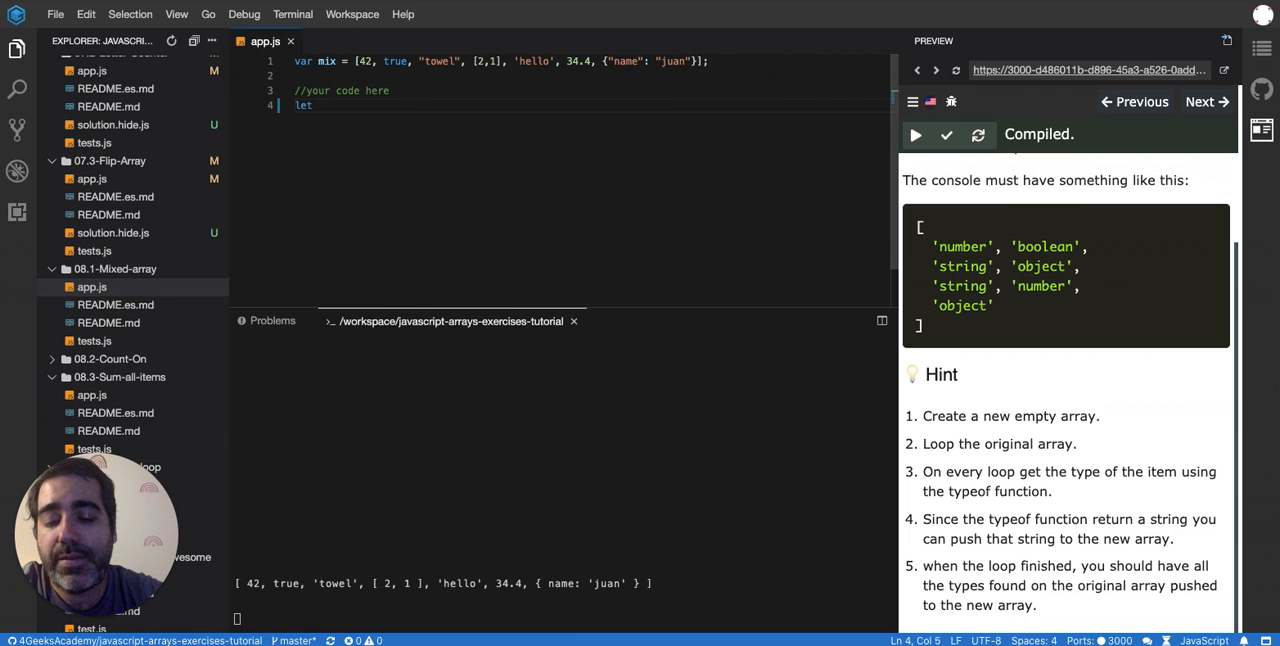
{"action": "type", "text": "name = \"alex\""}
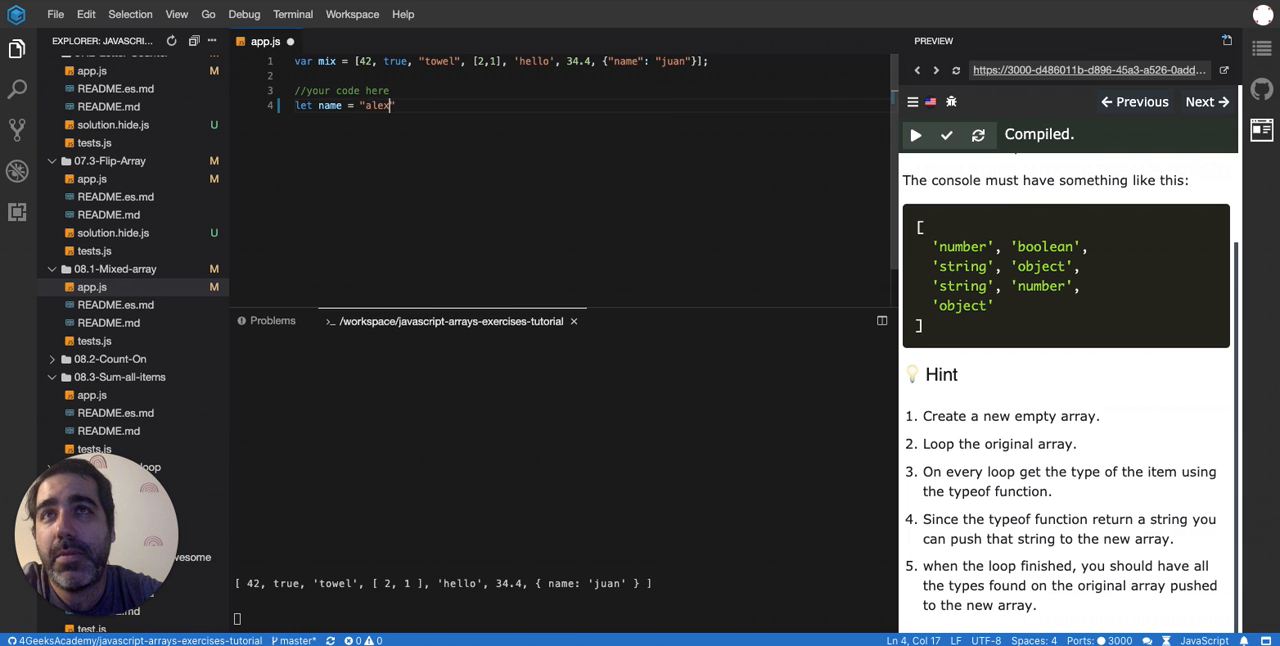
{"action": "type", "text": "sanchezr"}
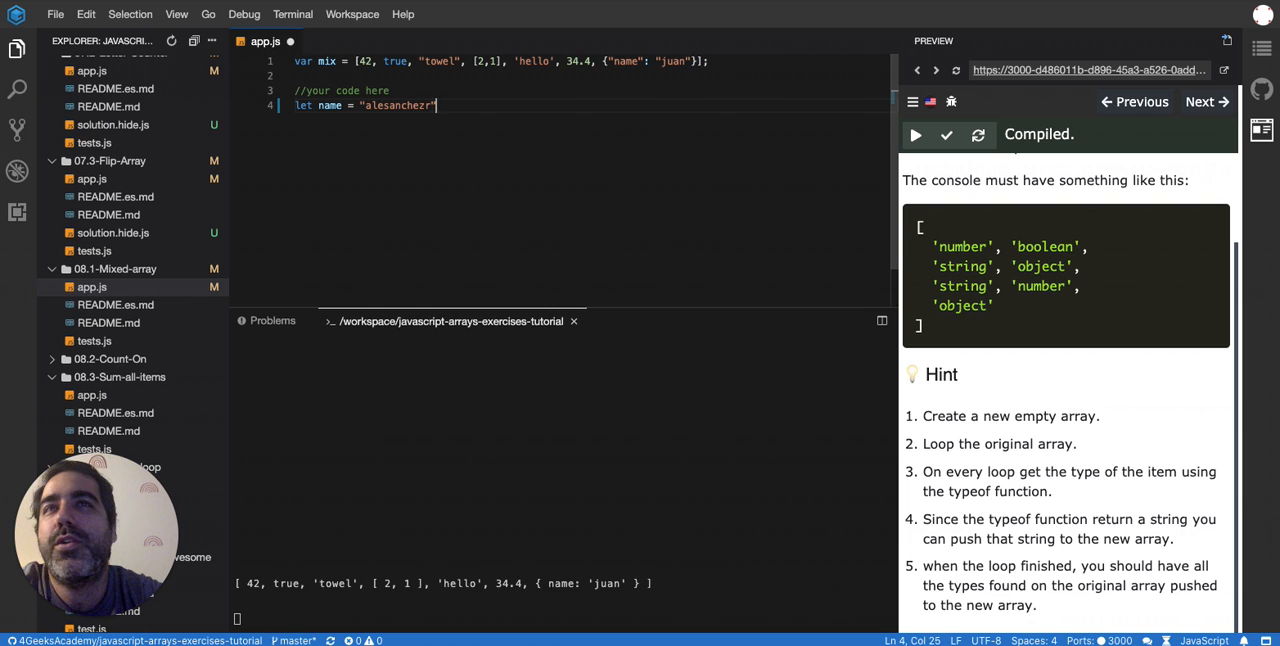
{"action": "type", "text": "console"}
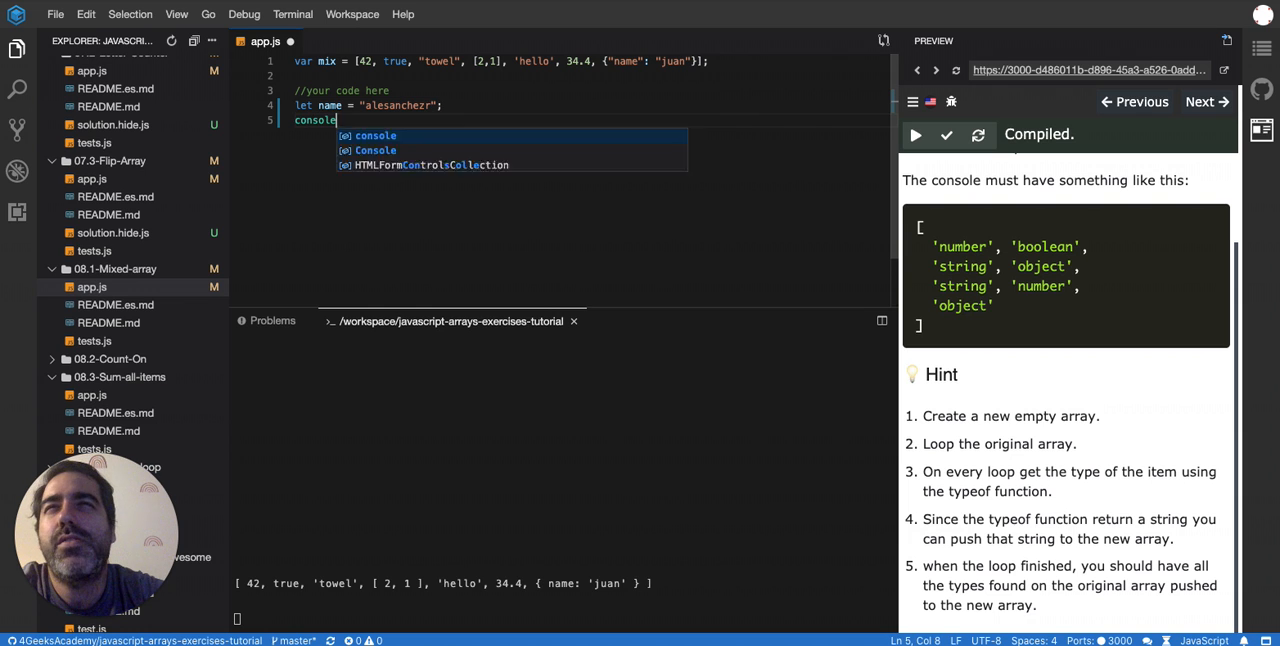
{"action": "type", "text": ".log()"}
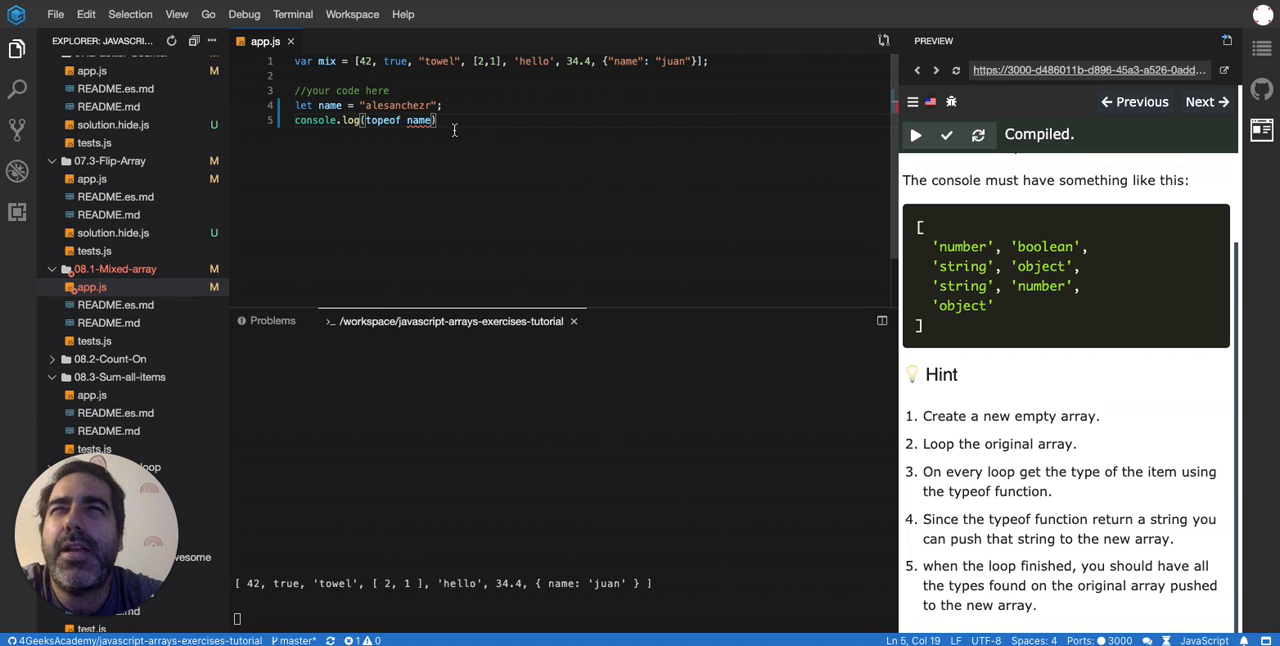
{"action": "left_click", "coordinate": [490, 120]}
{"action": "type", "text": ";"}
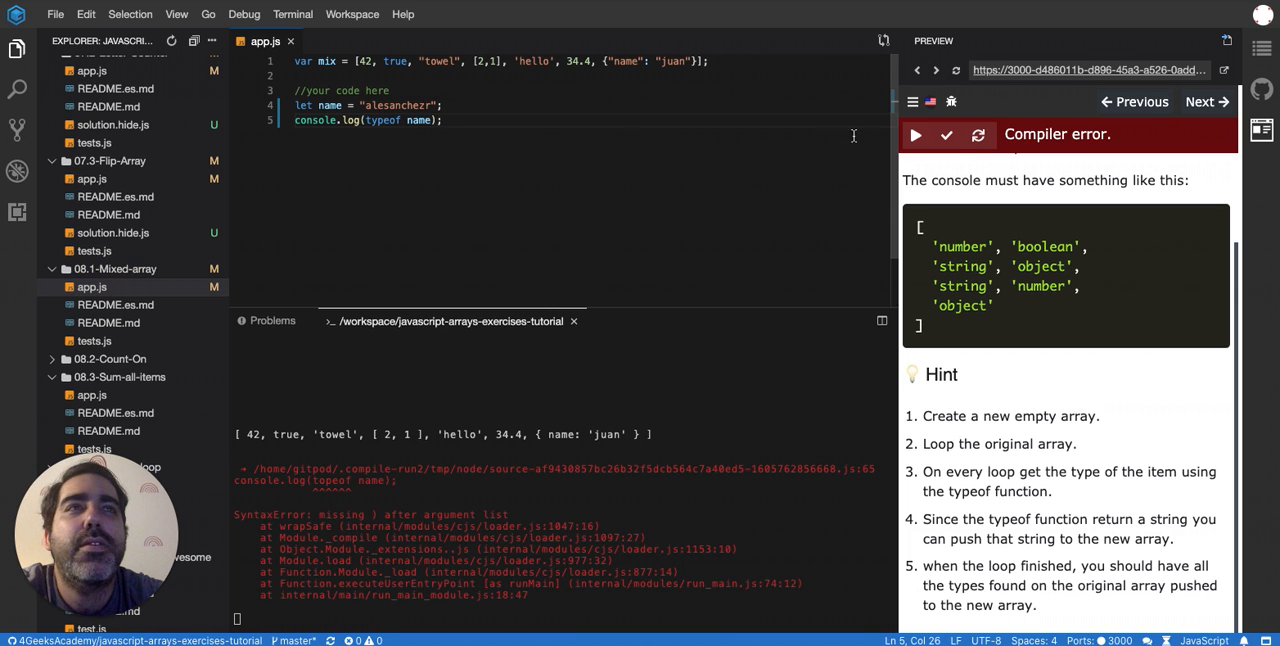
{"action": "left_click", "coordinate": [915, 134]}
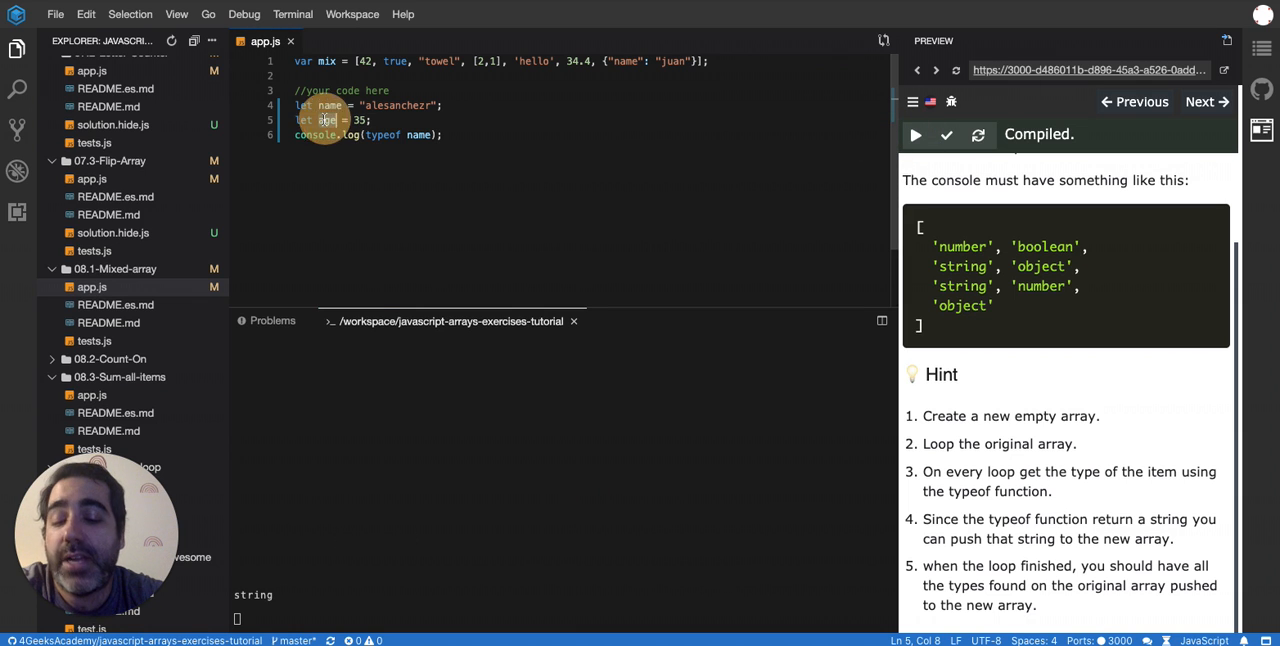
Log typeof a new old variable set to false to print boolean.
{"action": "left_click_drag", "start_coordinate": [367, 135], "coordinate": [432, 135]}
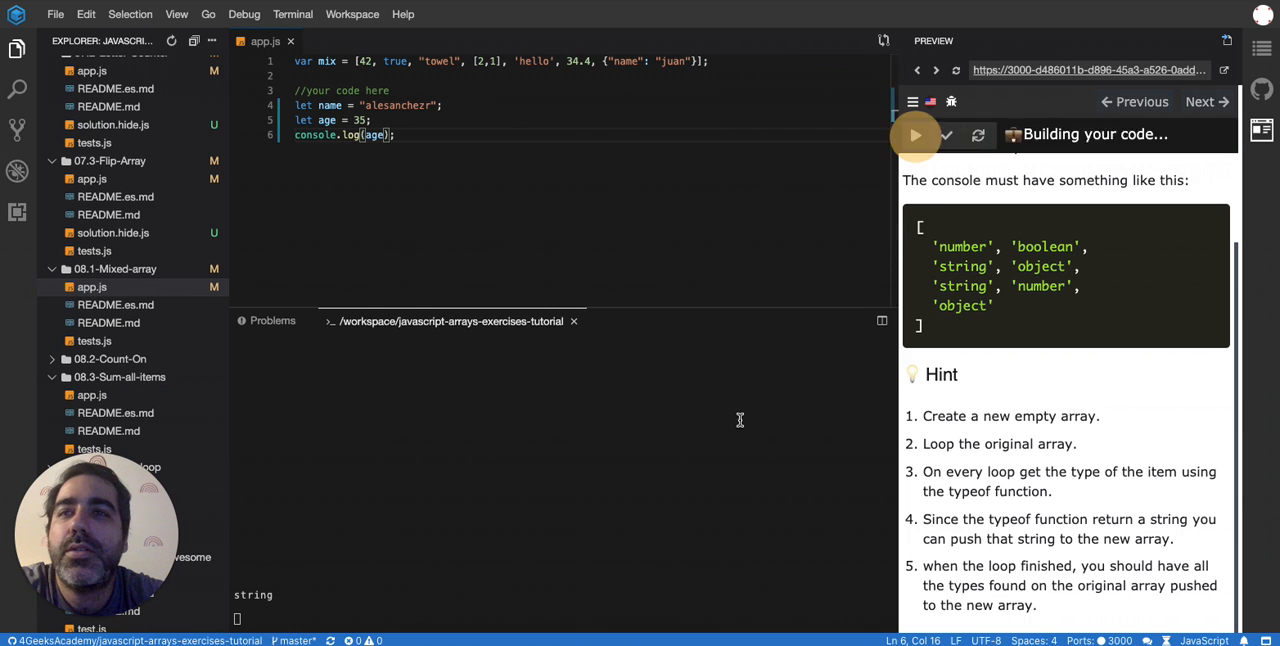
{"action": "left_click", "coordinate": [915, 135]}
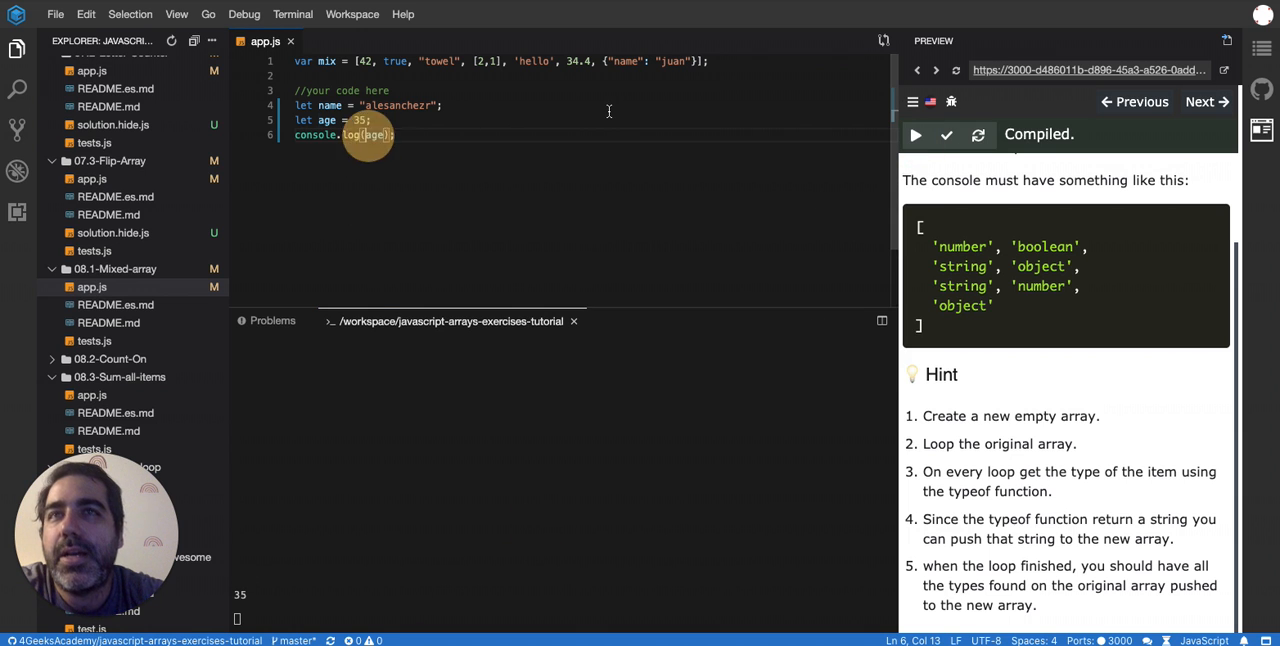
{"action": "type", "text": "typeof"}
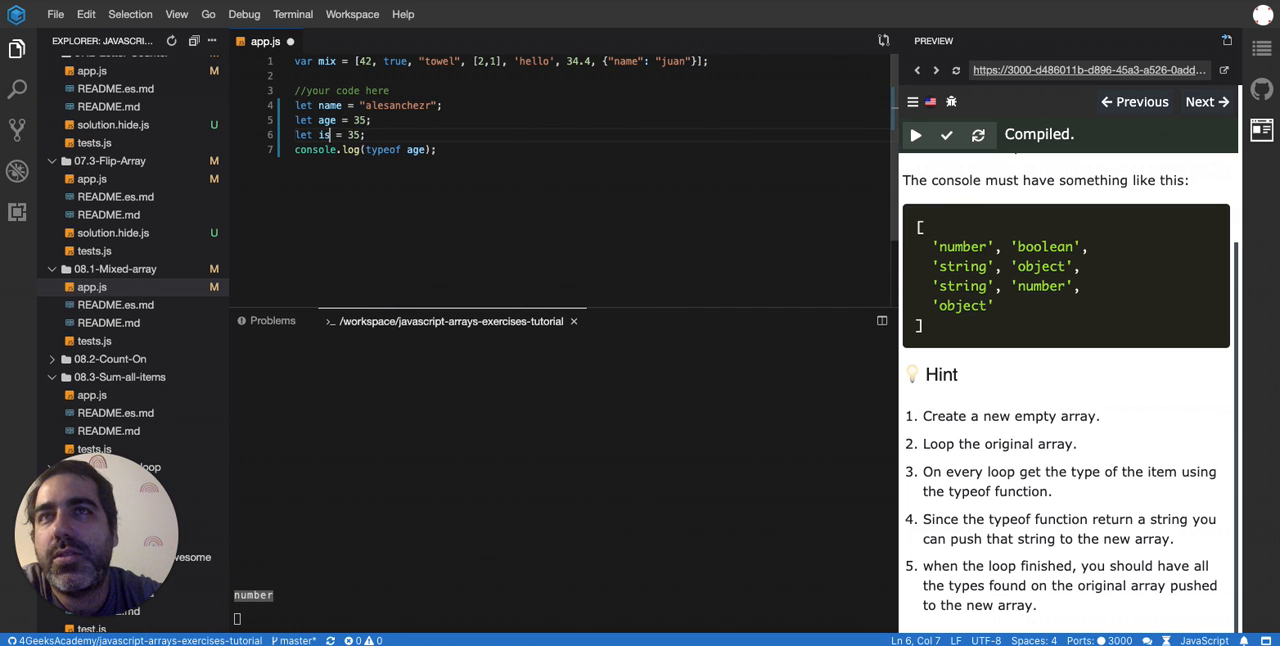
{"action": "type", "text": "old"}
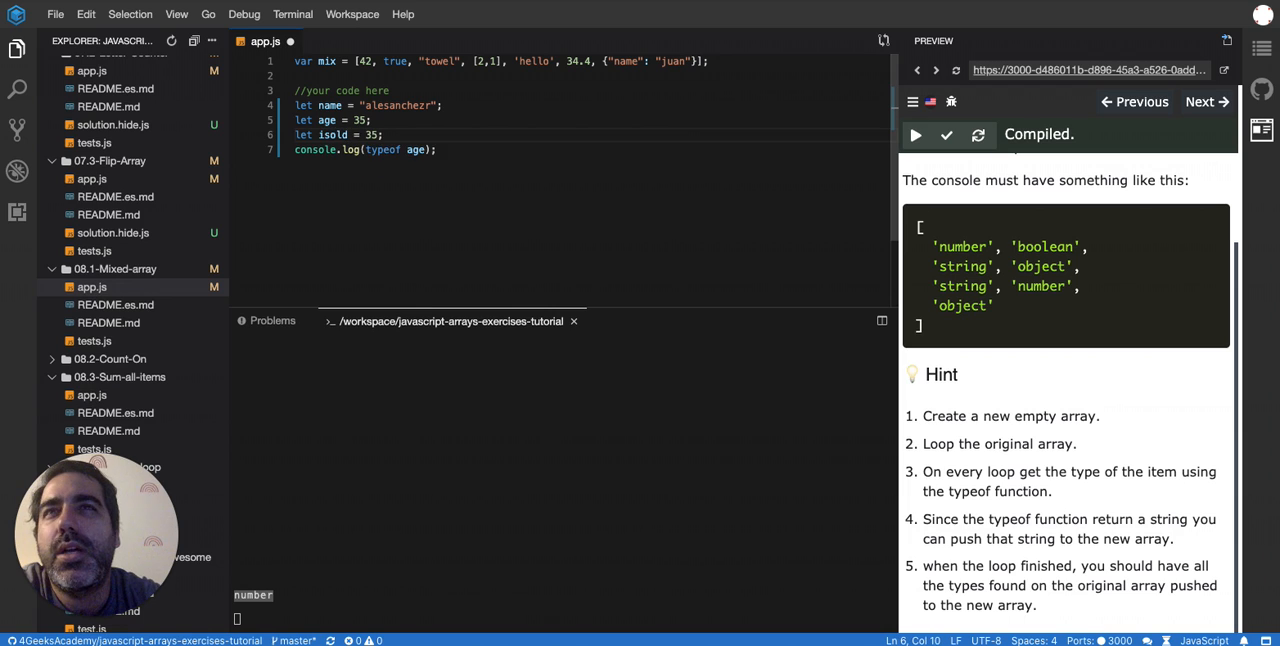
{"action": "type", "text": "false"}
{"action": "left_click", "coordinate": [367, 149]}
{"action": "type", "text": "isold"}
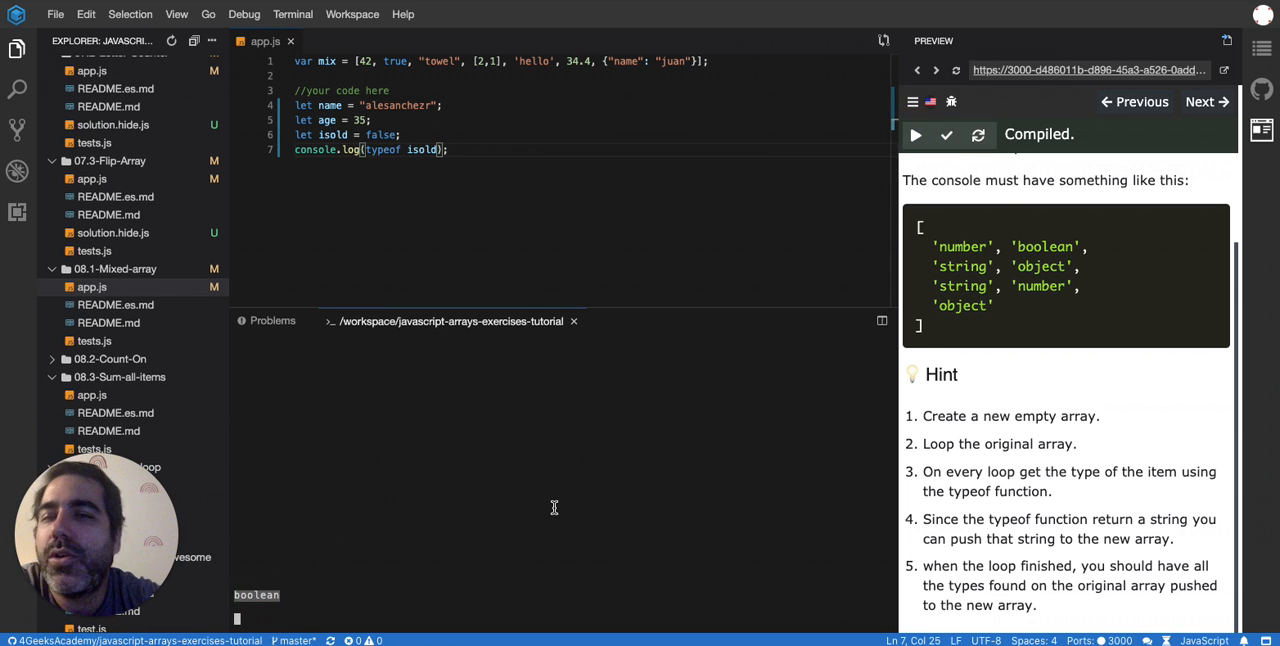
{"action": "mouse_move", "coordinate": [448, 149]}
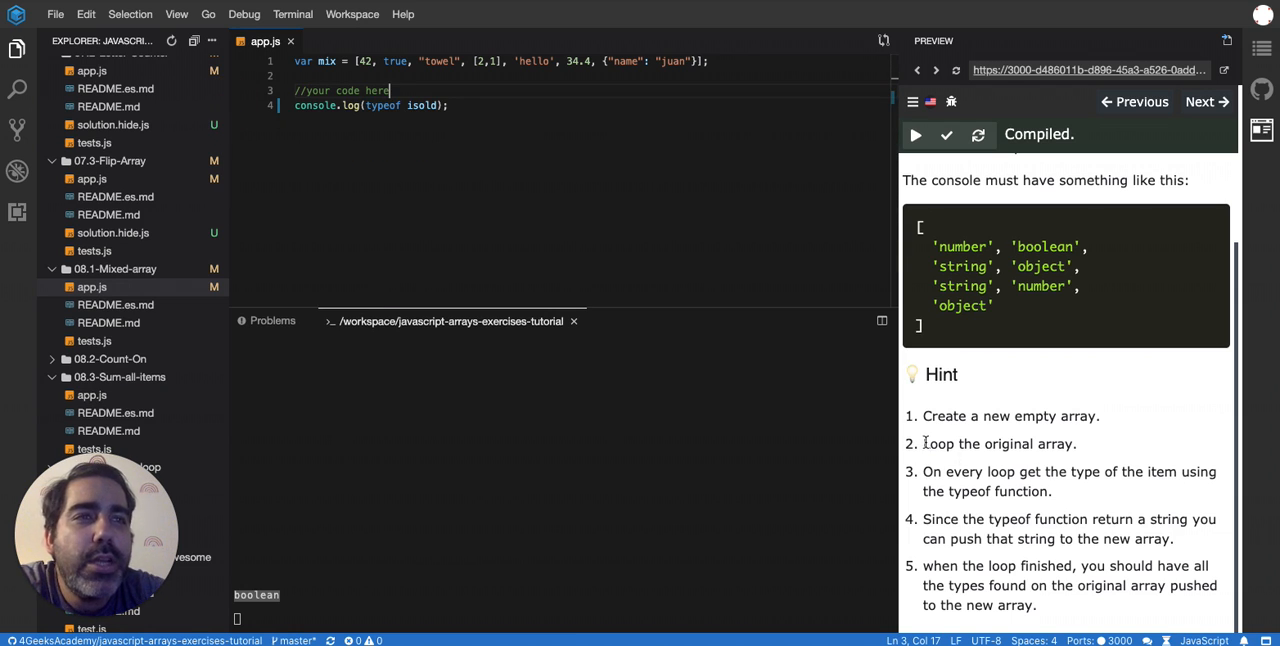
Write a for loop from let i = 0 up to mix.length.
{"action": "double_click", "coordinate": [1010, 416]}
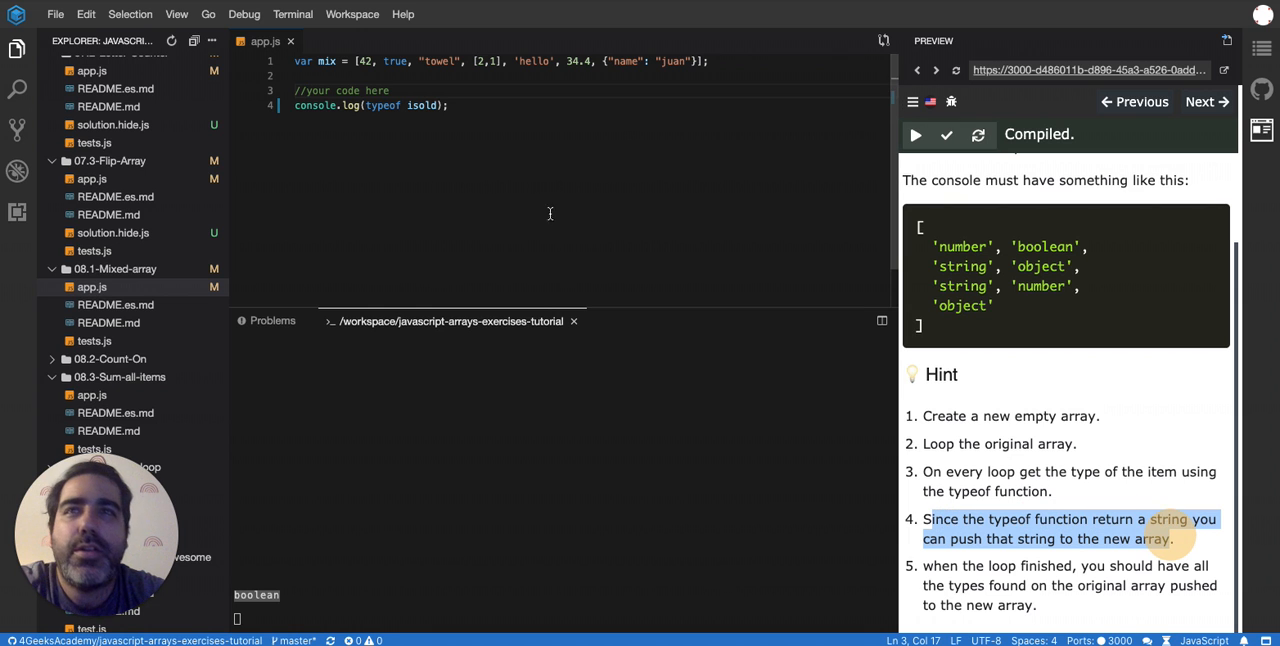
{"action": "type", "text": "for("}
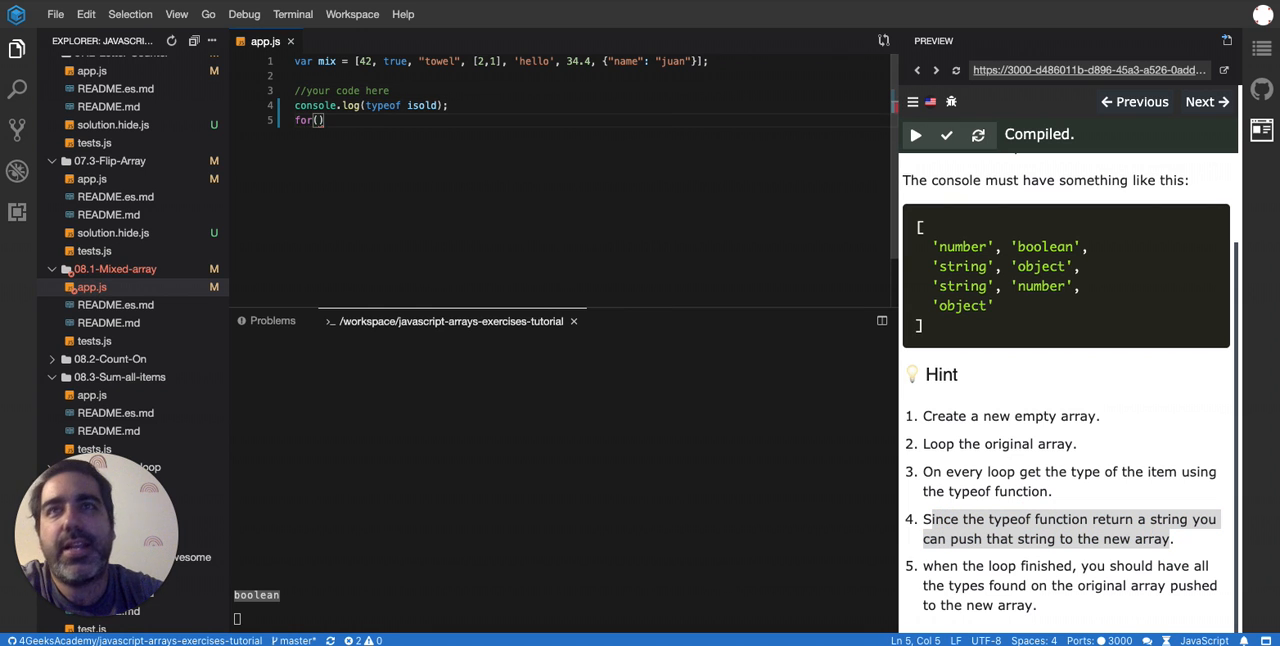
{"action": "type", "text": "let"}
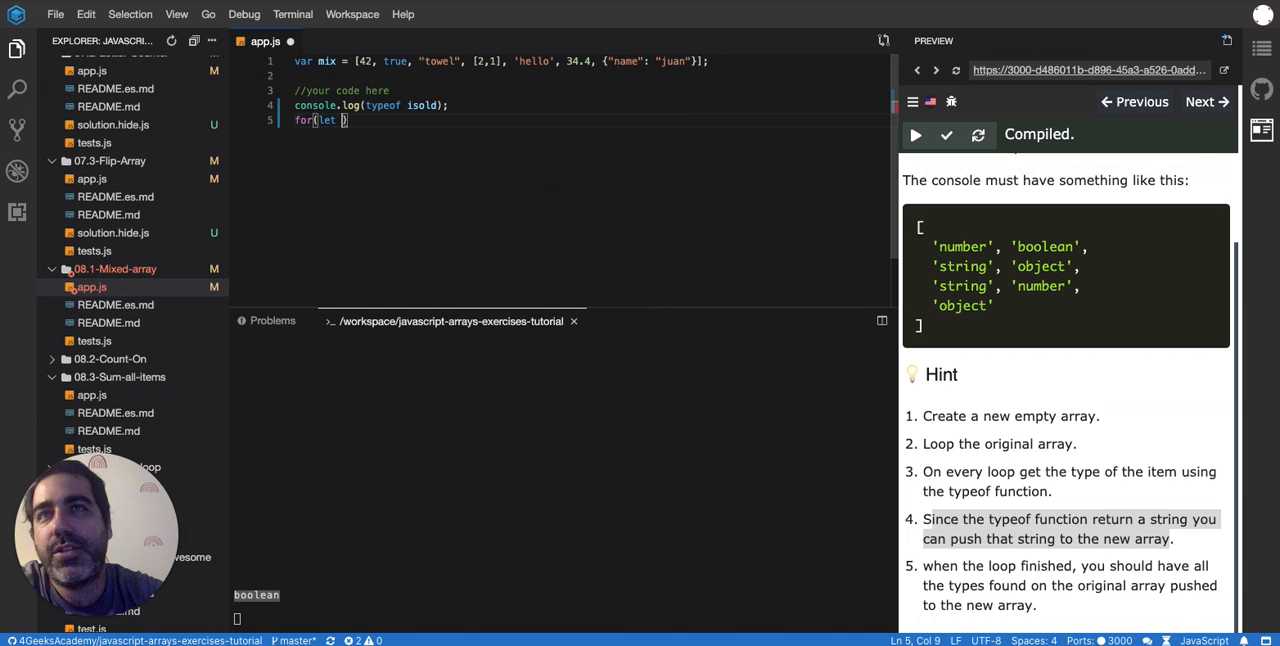
{"action": "type", "text": "i = 0; i <"}
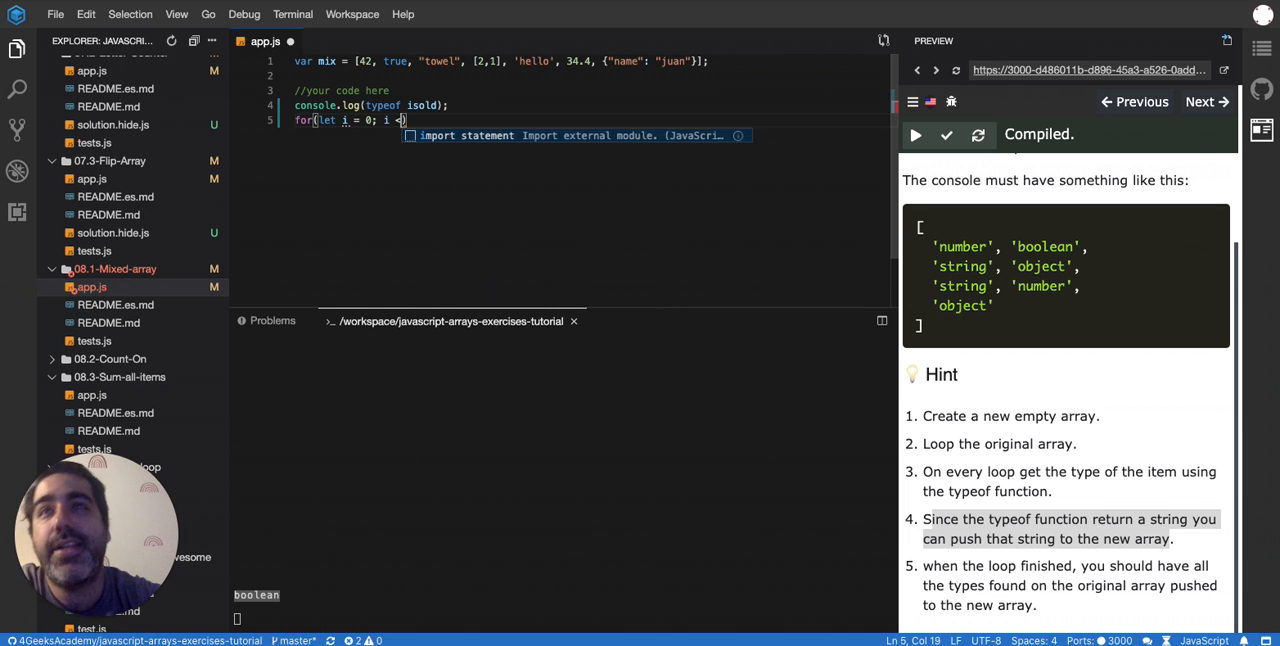
{"action": "type", "text": "mix.length;i++"}
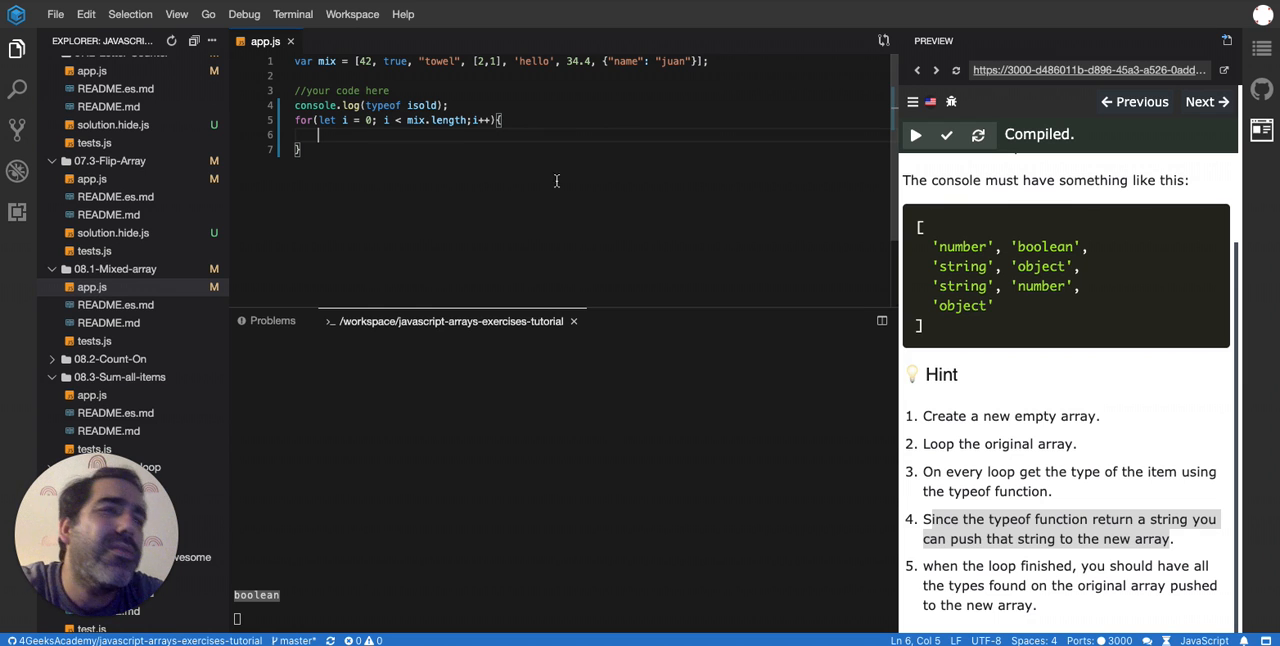
{"action": "left_click", "coordinate": [450, 105]}
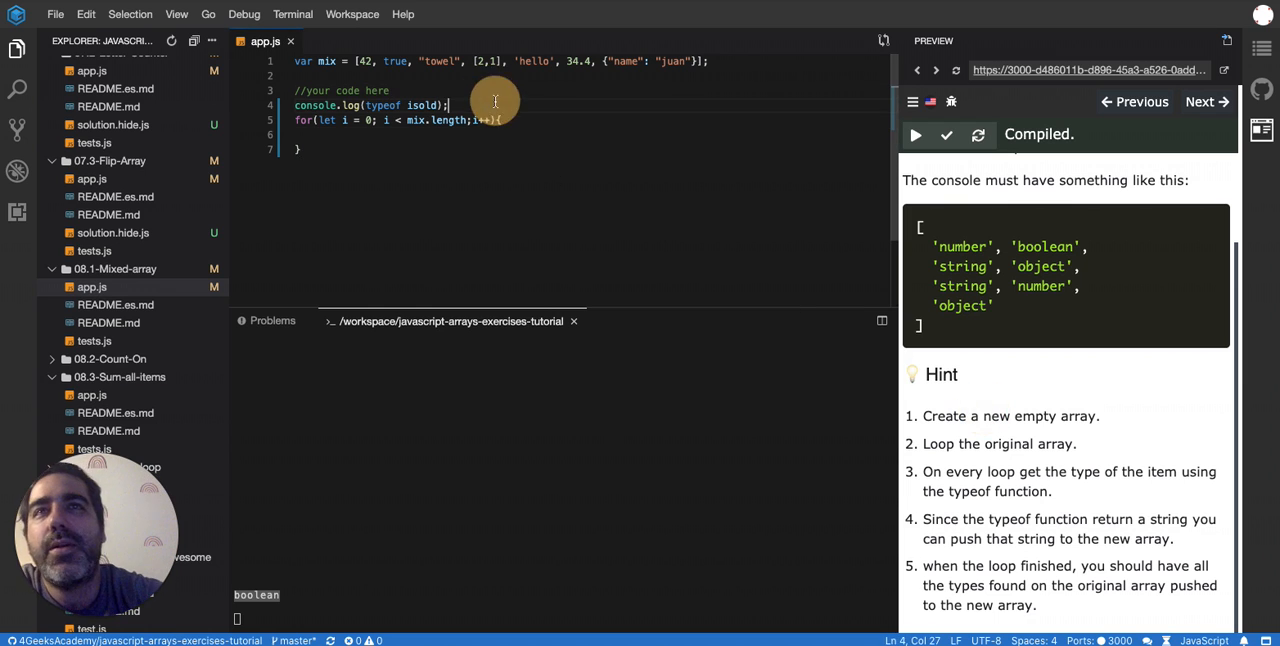
Declare let arrayOftypes = [] above the loop.
{"action": "type", "text": "let"}
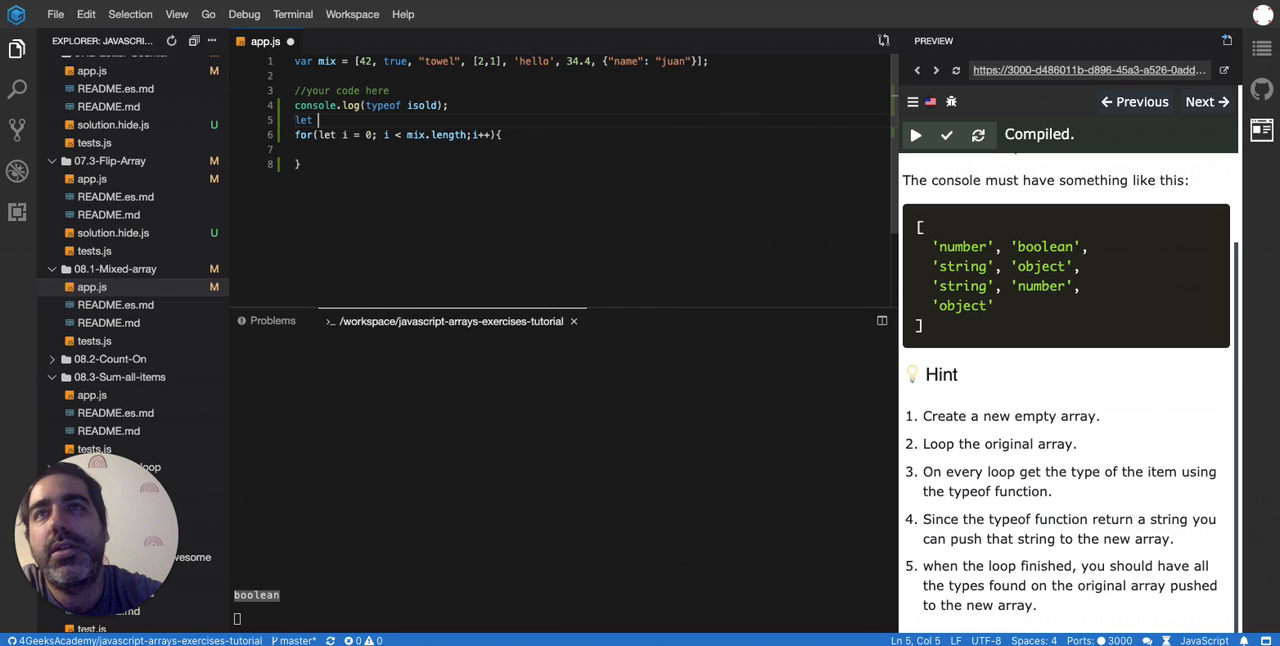
{"action": "type", "text": "t"}
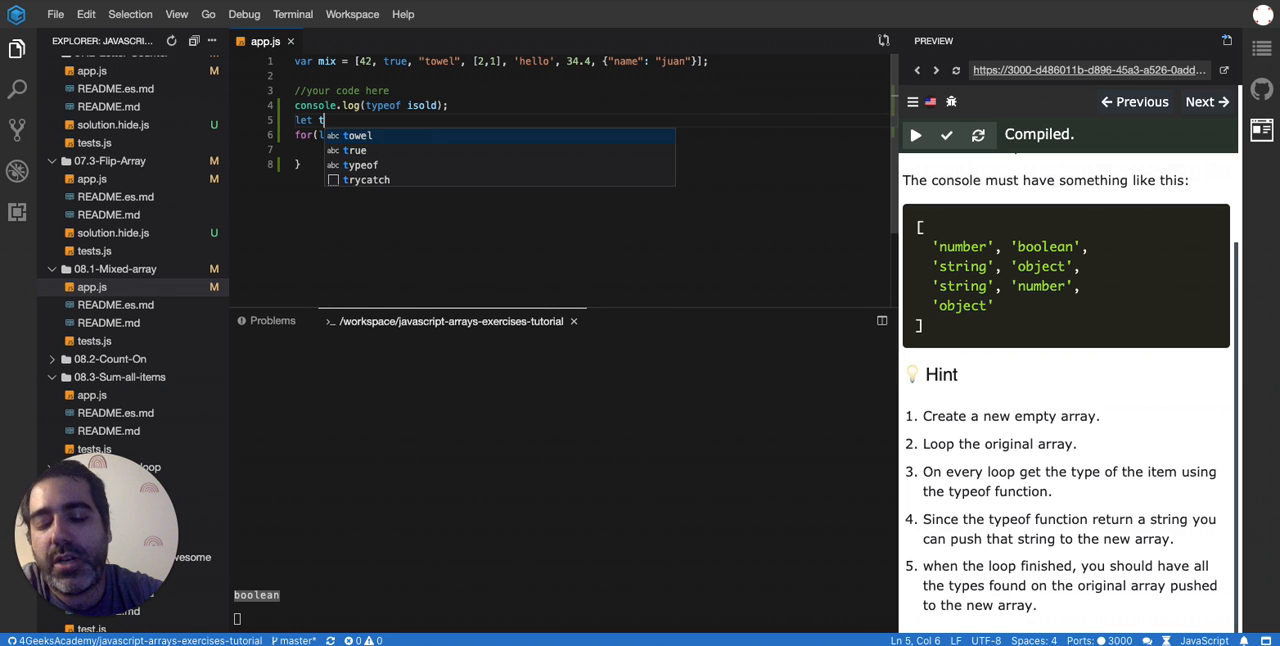
{"action": "type", "text": "array"}
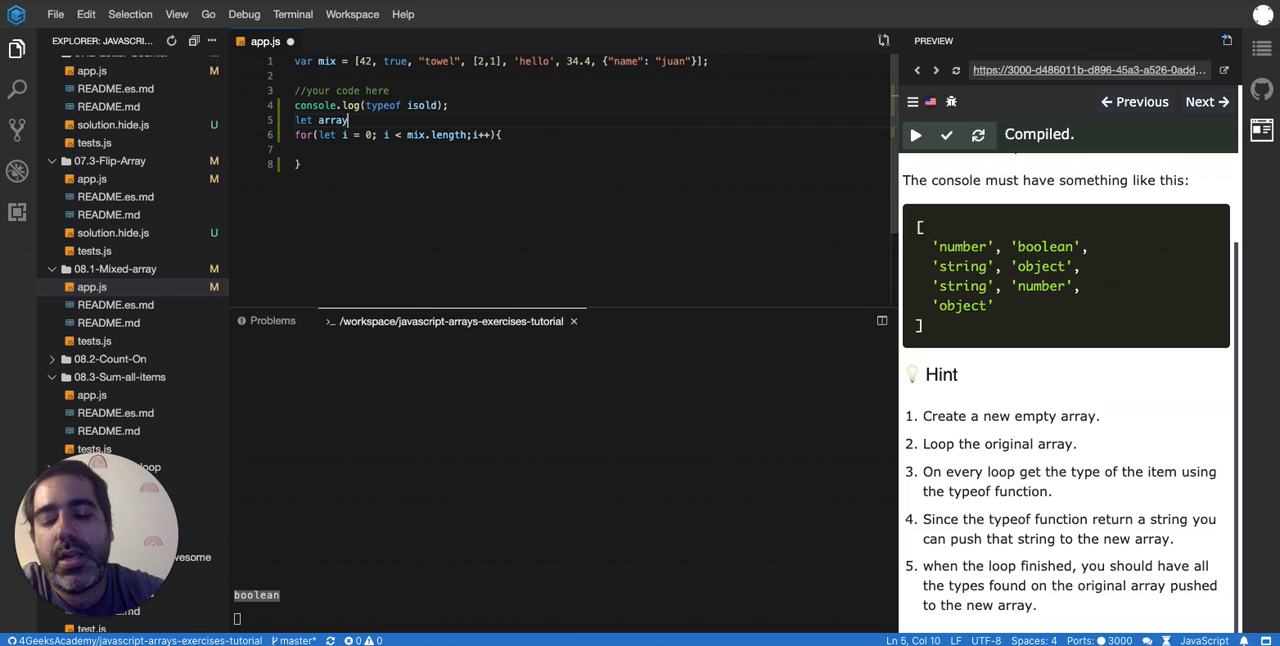
{"action": "type", "text": "Oftypes"}
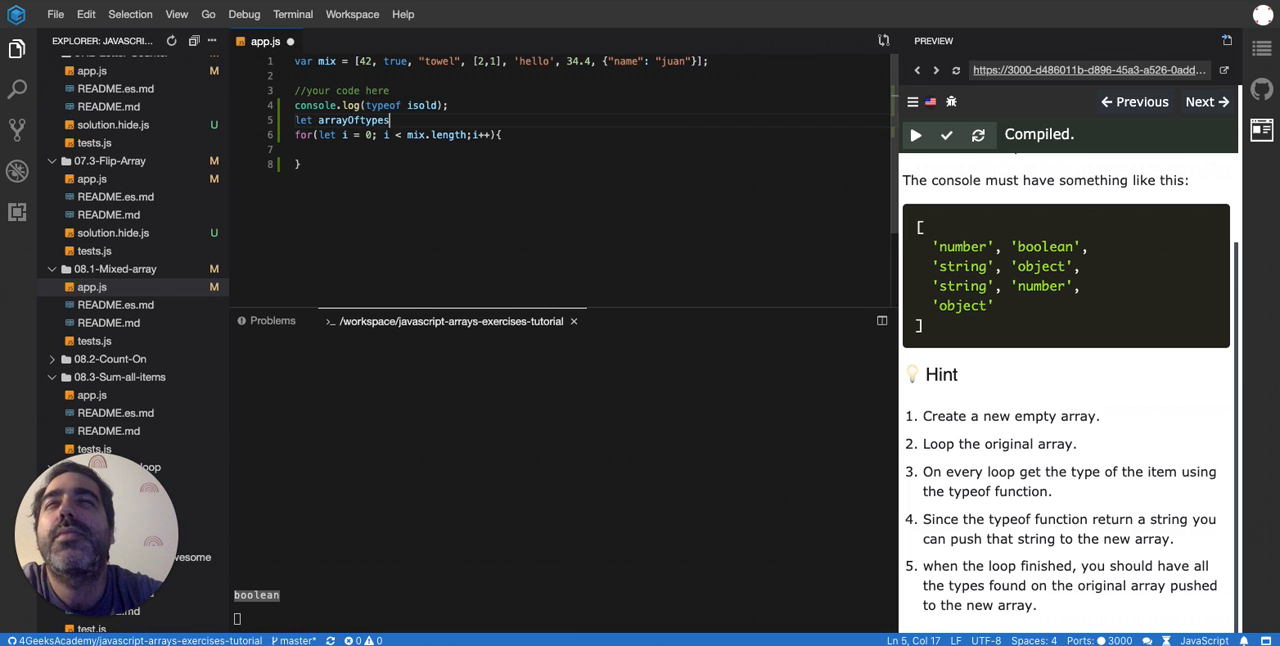
{"action": "type", "text": "= [];"}
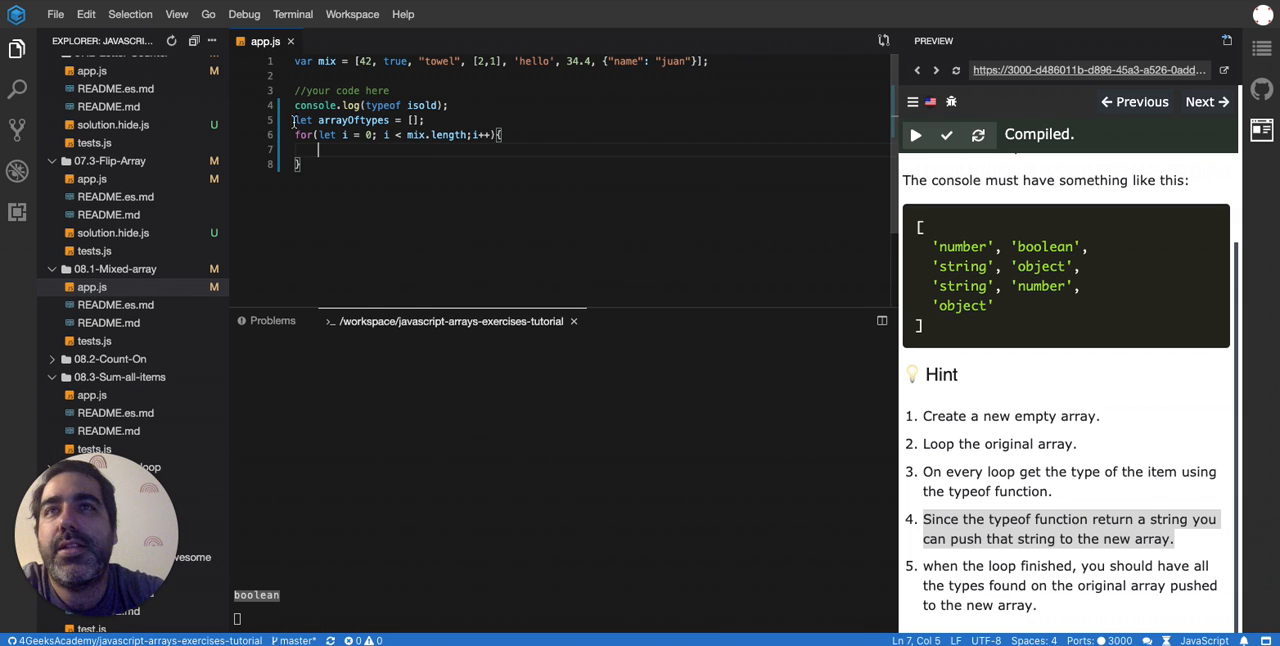
Start arrayOftypes.push(typeof ...) inside the loop.
{"action": "type", "text": "arrayOftypes"}
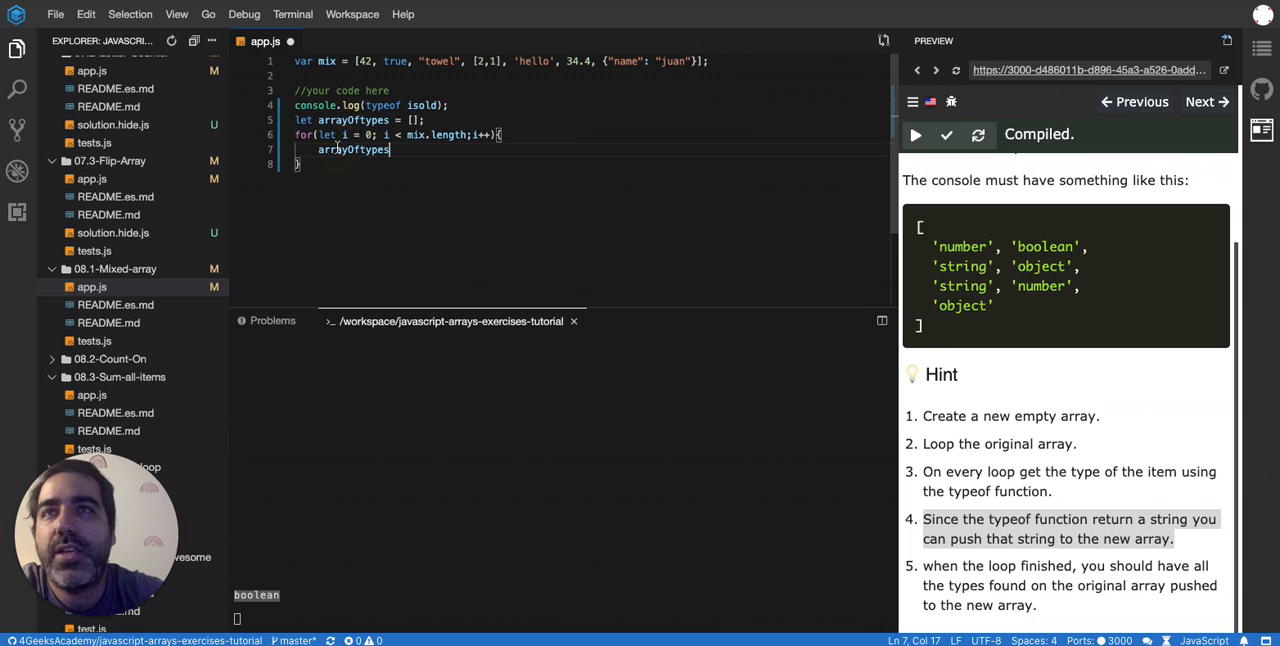
{"action": "type", "text": ".push"}
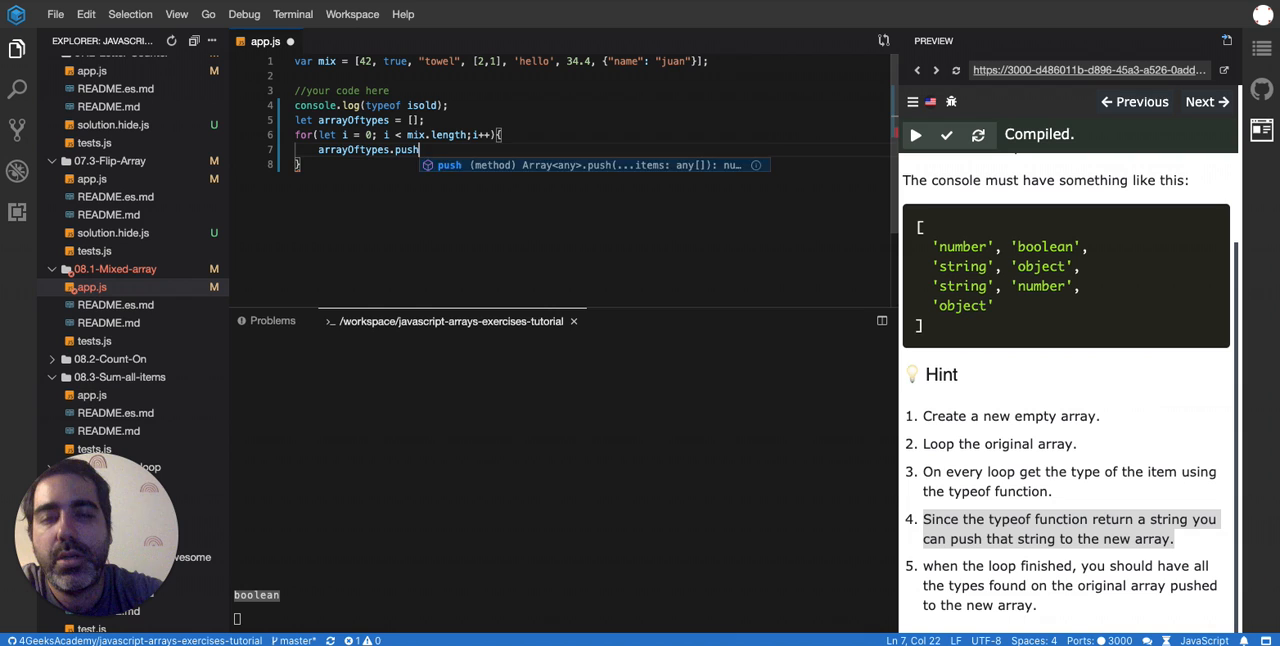
{"action": "type", "text": "(typeof"}
{"action": "type", "text": "let item = mix[o"}
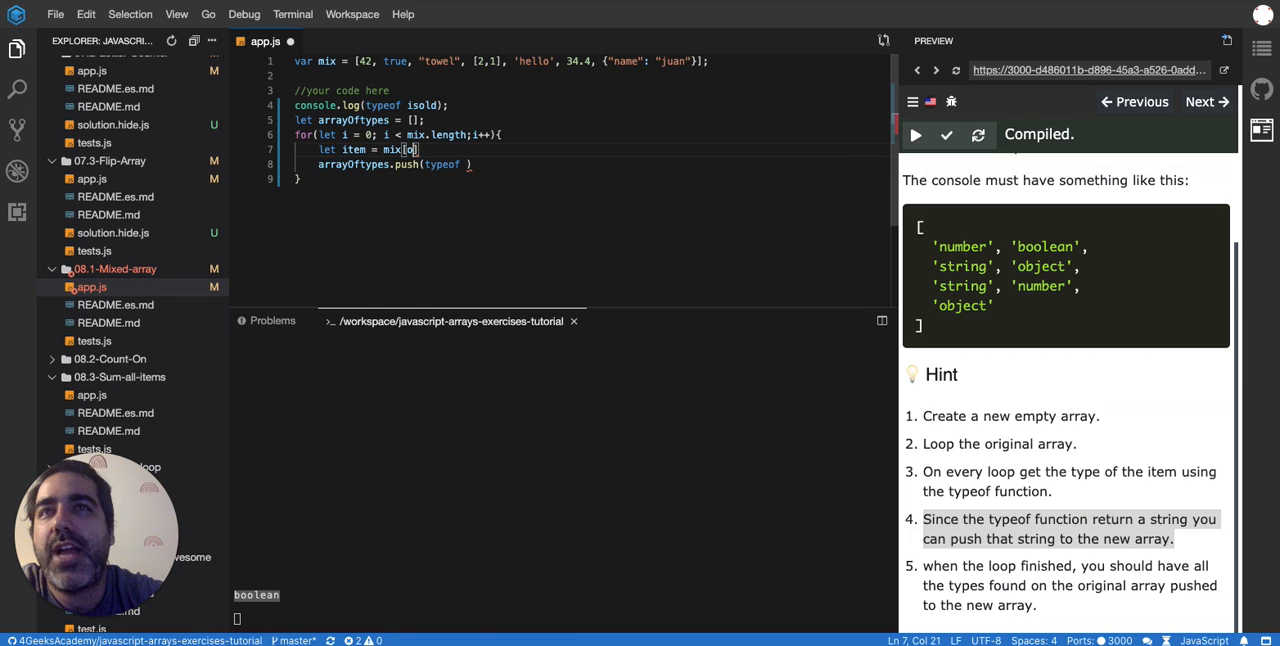
Complete item = mix[i], log arrayOftypes instead of isold, and run the tests.
{"action": "type", "text": "i"}
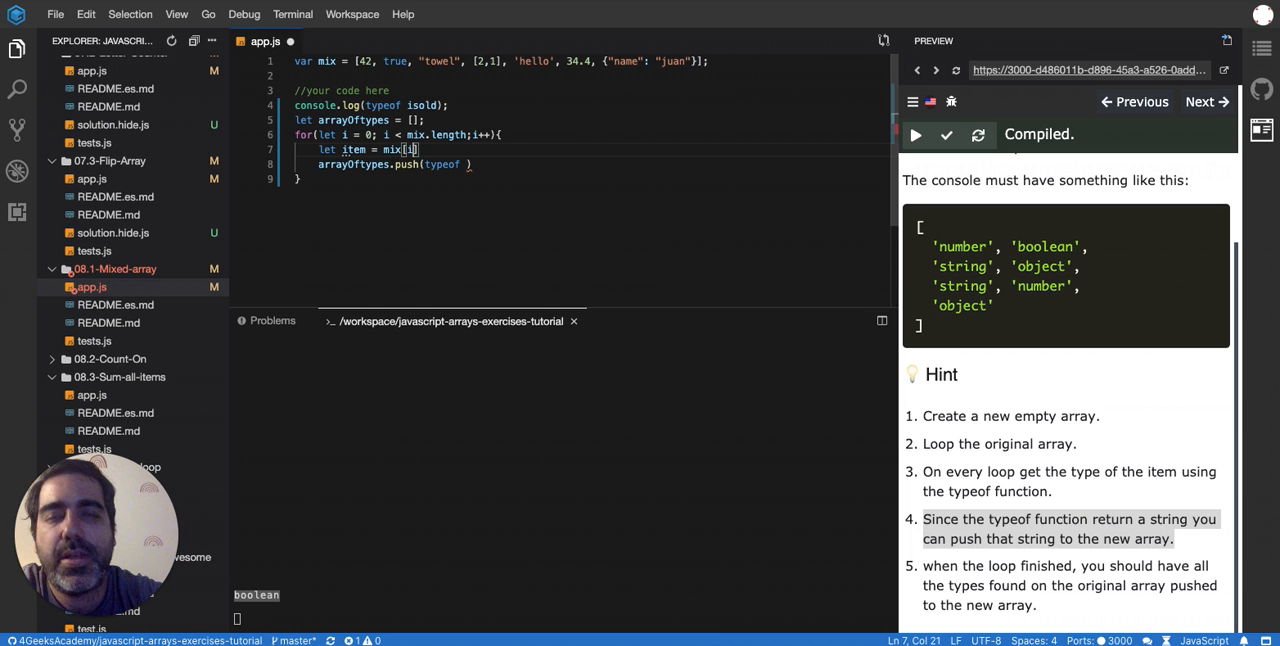
{"action": "type", "text": "];"}
{"action": "left_click", "coordinate": [396, 164]}
{"action": "type", "text": "item"}
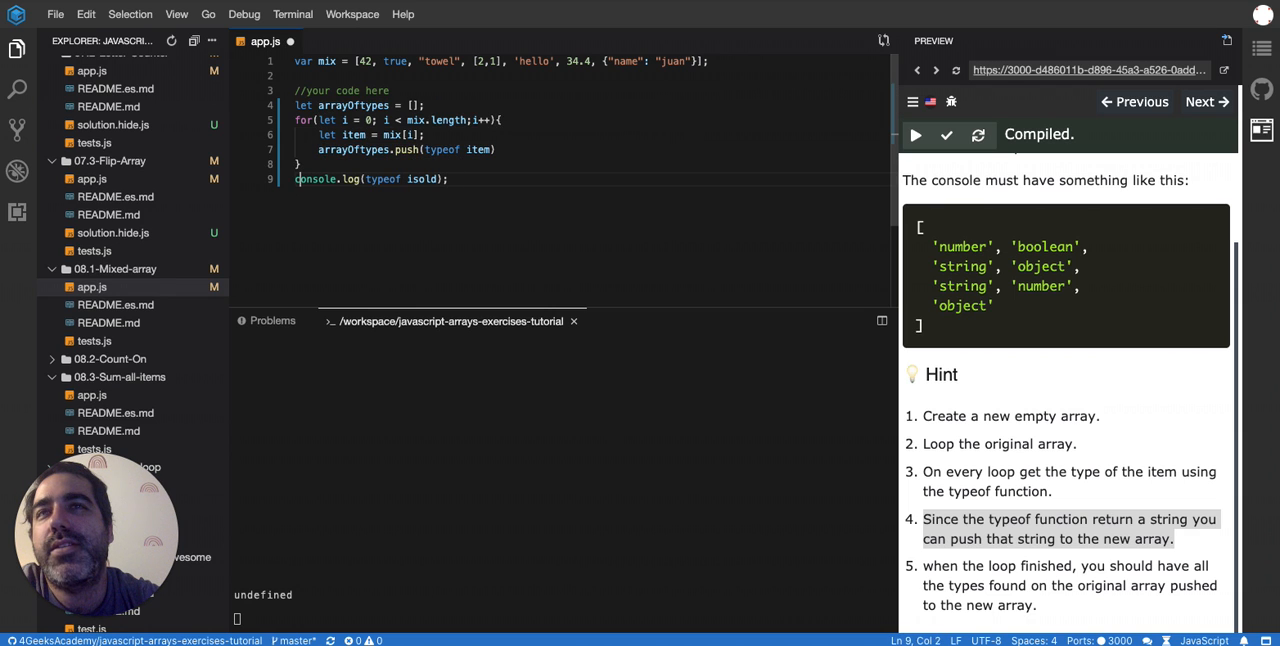
{"action": "double_click", "coordinate": [419, 179]}
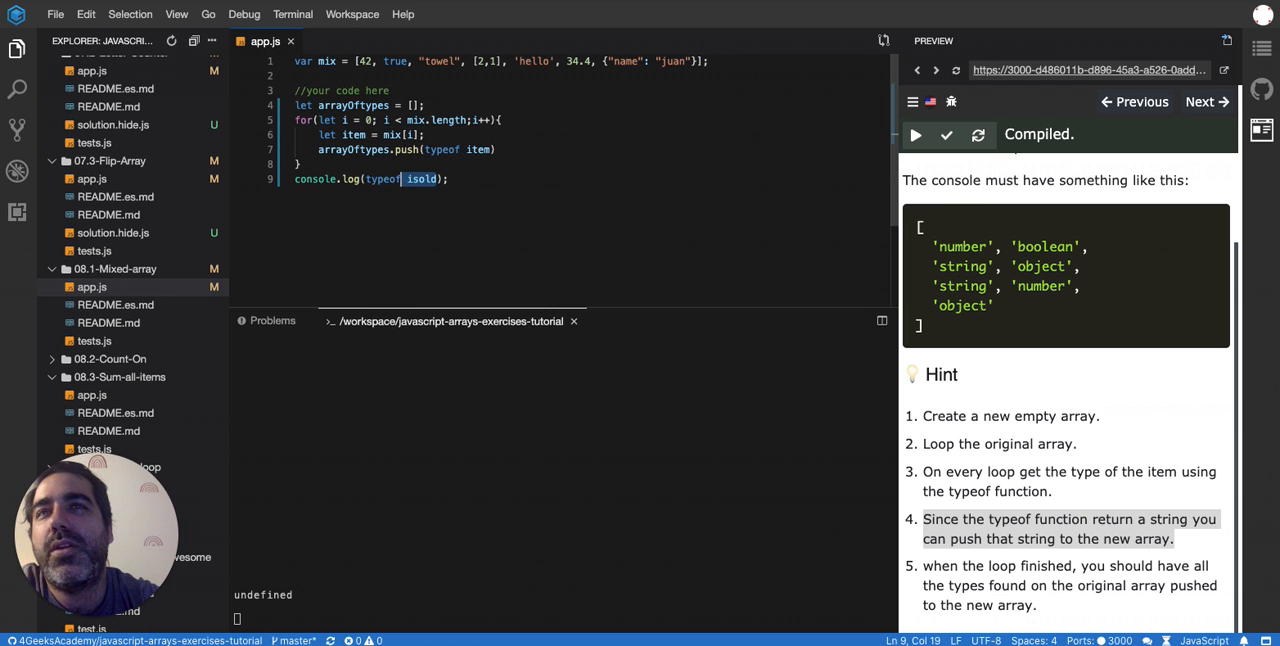
{"action": "type", "text": "arrayOftypes"}
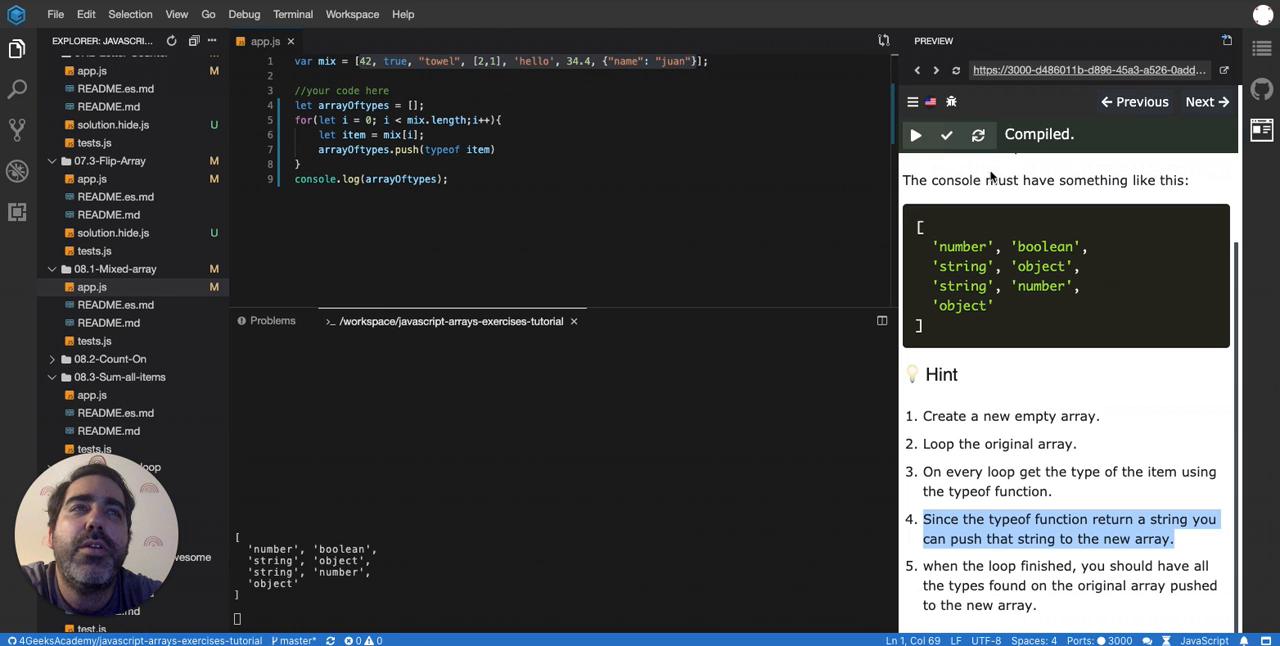
{"action": "left_click", "coordinate": [945, 134]}
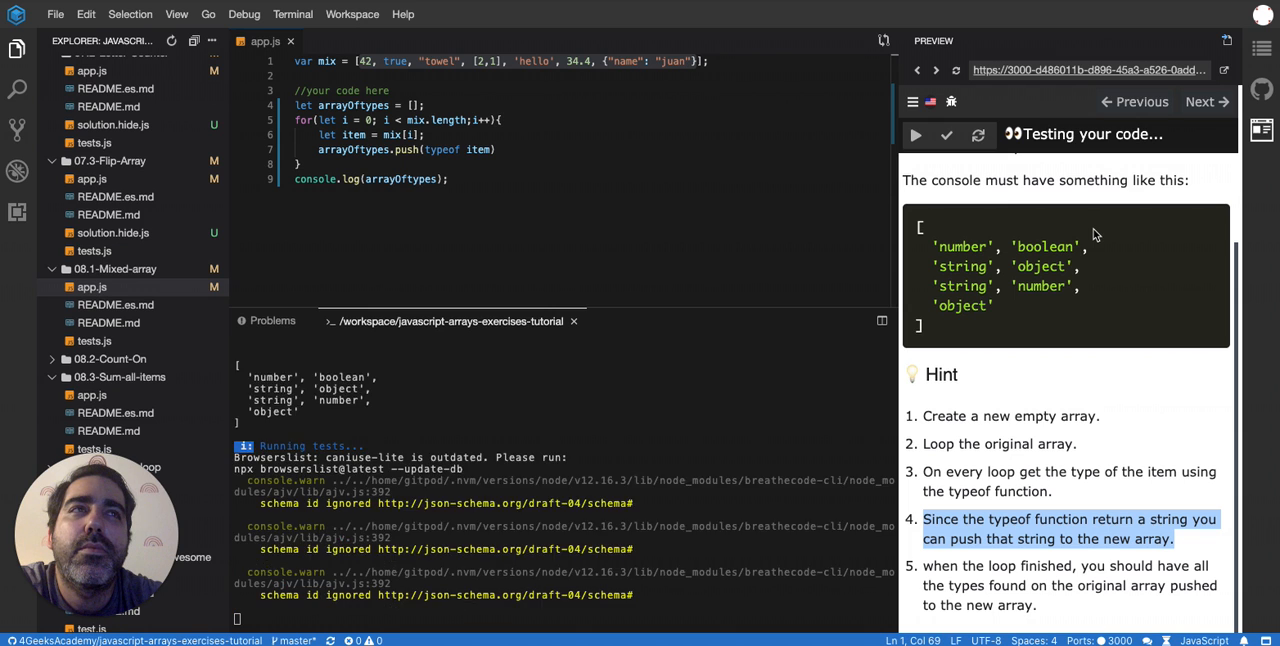
{"action": "left_click", "coordinate": [914, 135]}
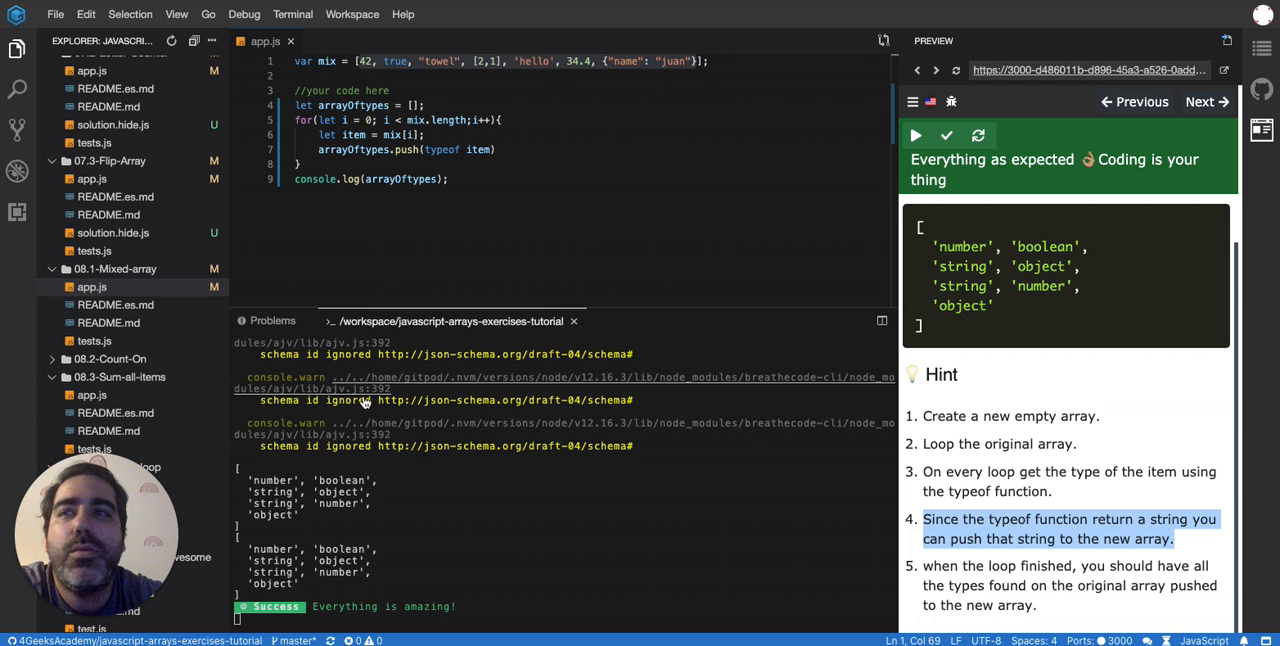